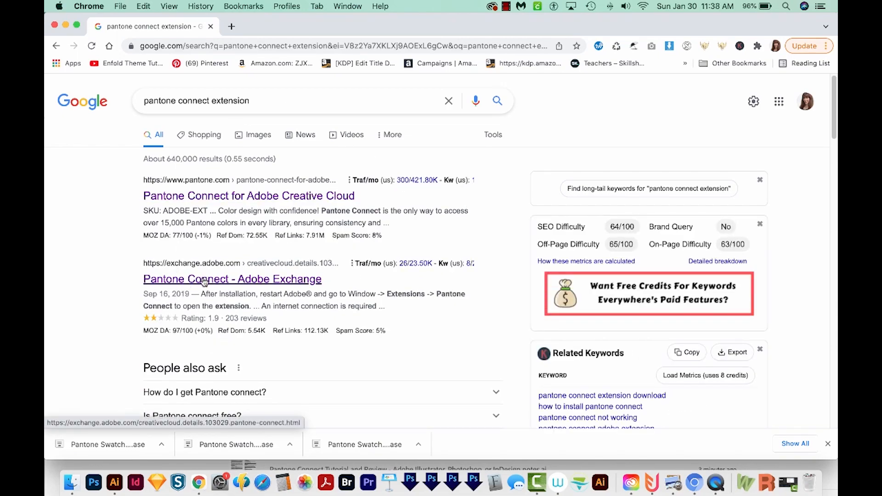
View the Pantone Connect listing on Adobe Exchange, then switch to Illustrator
{"action": "left_click", "coordinate": [232, 280]}
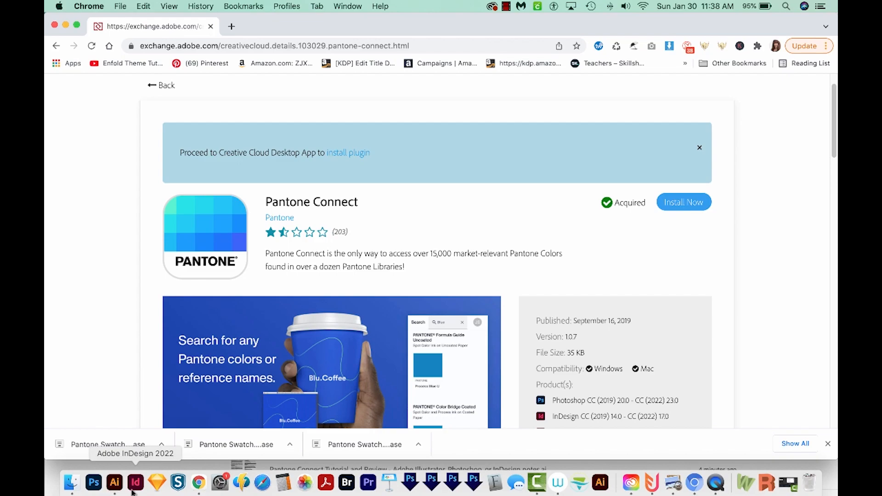
{"action": "mouse_move", "coordinate": [635, 268]}
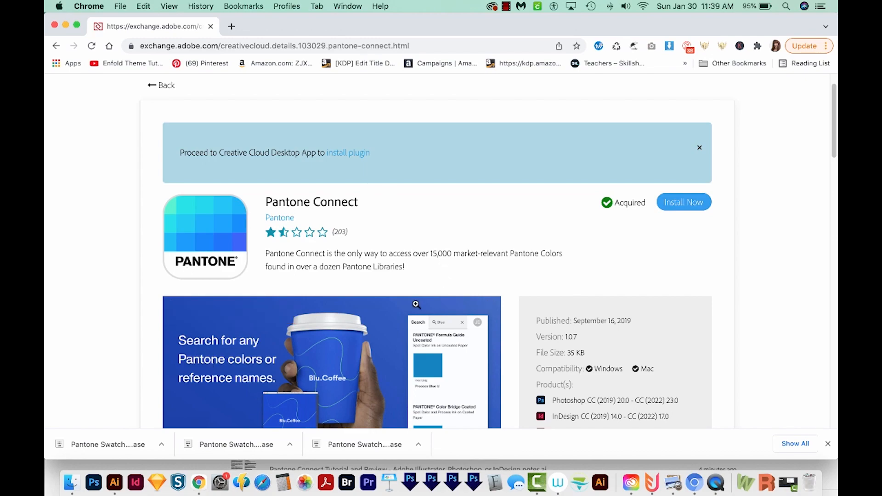
{"action": "left_click", "coordinate": [114, 482]}
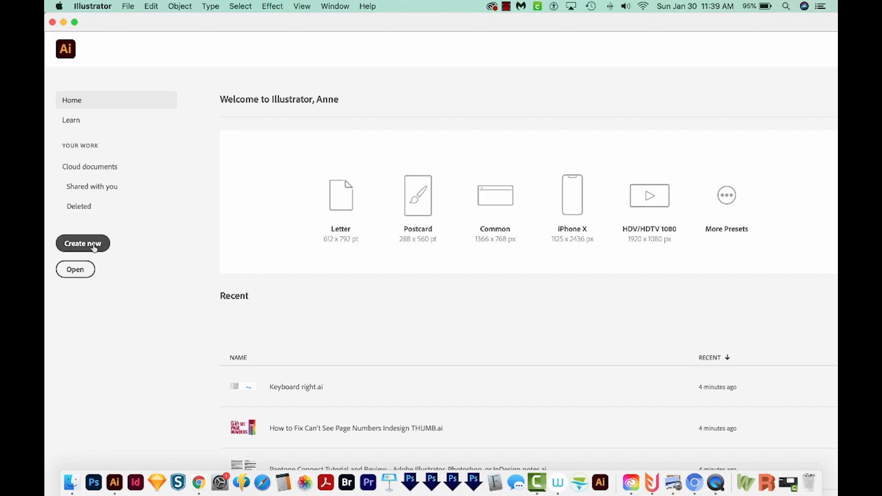
Create a blank Letter-size document from the Print presets and show the Window menu
{"action": "left_click", "coordinate": [83, 243]}
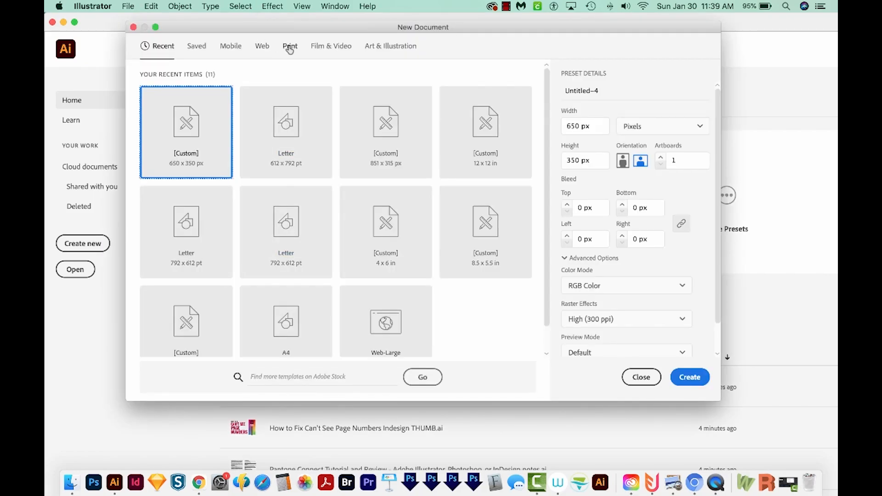
{"action": "left_click", "coordinate": [289, 46]}
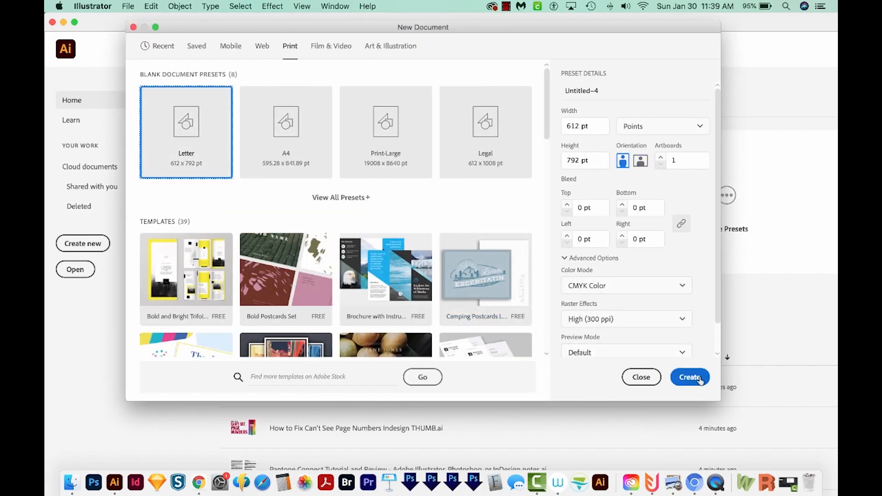
{"action": "left_click", "coordinate": [689, 376]}
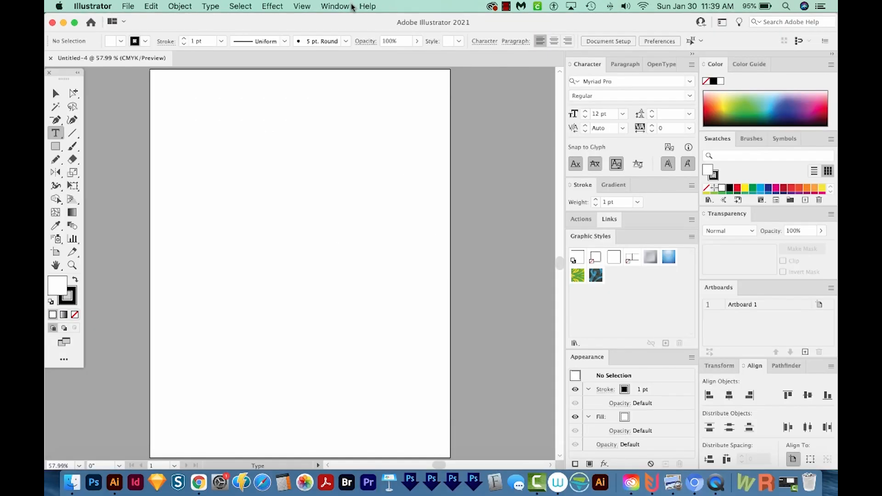
{"action": "left_click", "coordinate": [334, 7]}
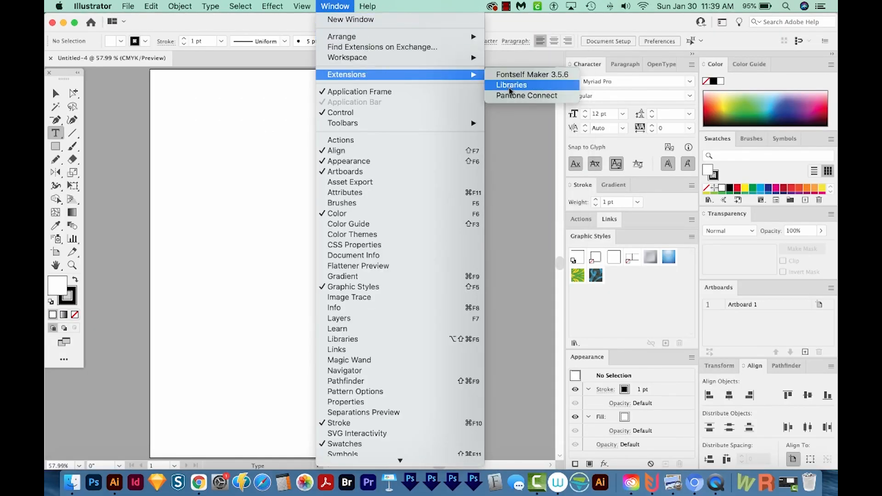
Show the Pantone Connect panel's Colors tools: Pick, Extract, Convert and Measure
{"action": "left_click", "coordinate": [525, 95]}
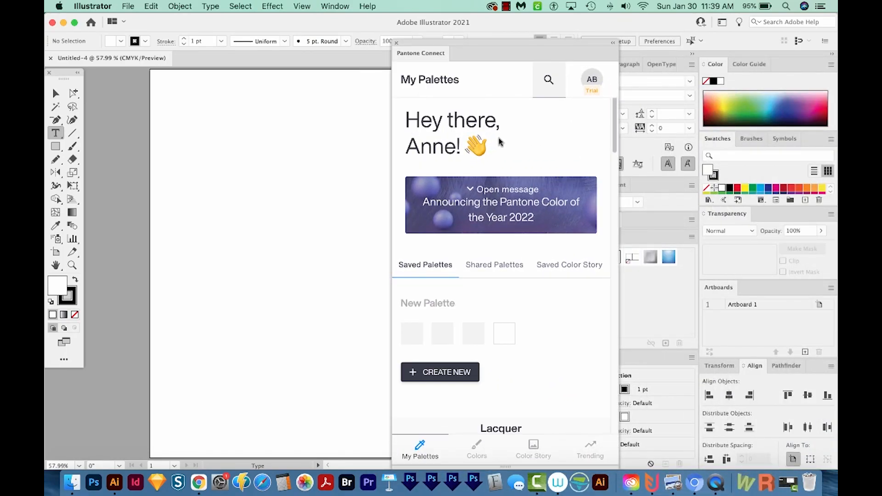
{"action": "mouse_move", "coordinate": [488, 227]}
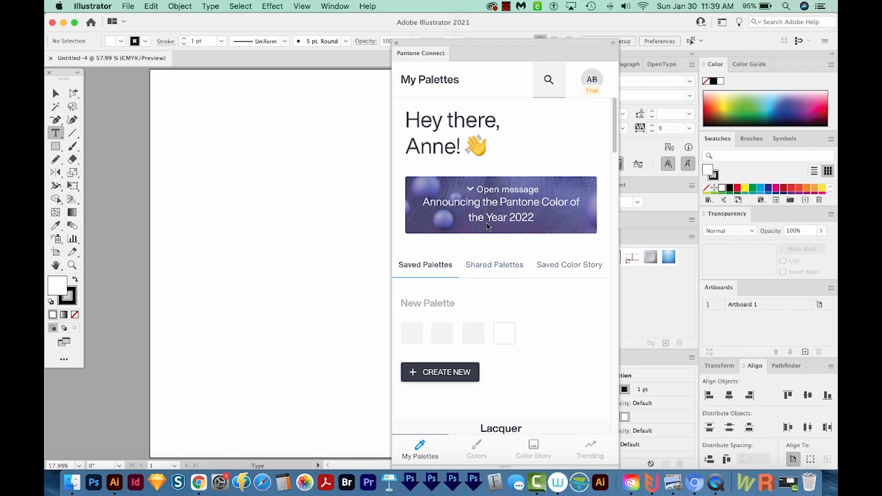
{"action": "mouse_move", "coordinate": [456, 235]}
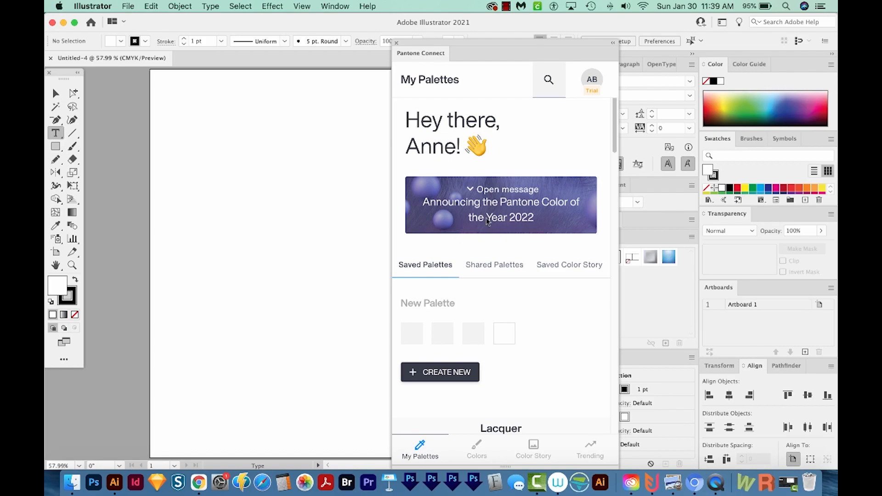
{"action": "mouse_move", "coordinate": [527, 156]}
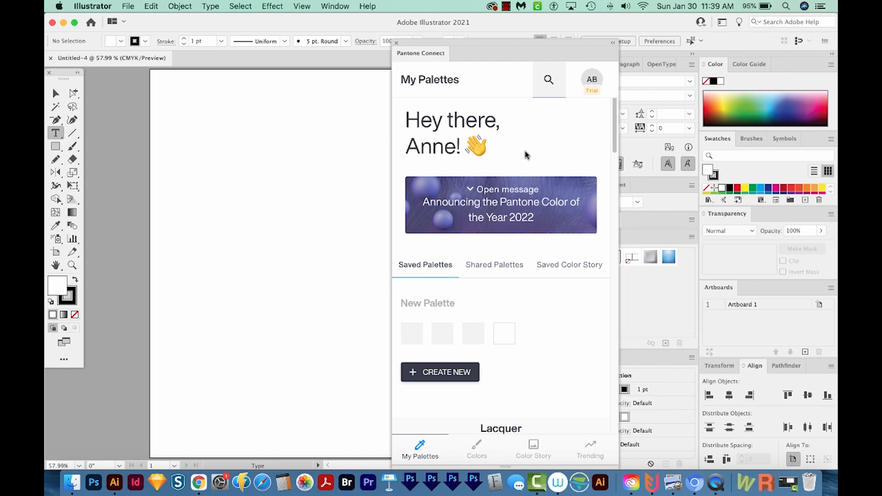
{"action": "mouse_move", "coordinate": [484, 157]}
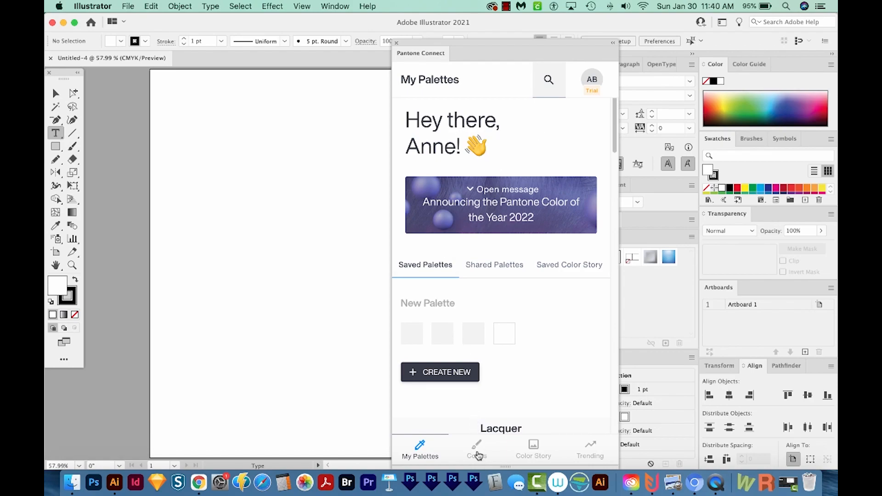
{"action": "left_click", "coordinate": [476, 448]}
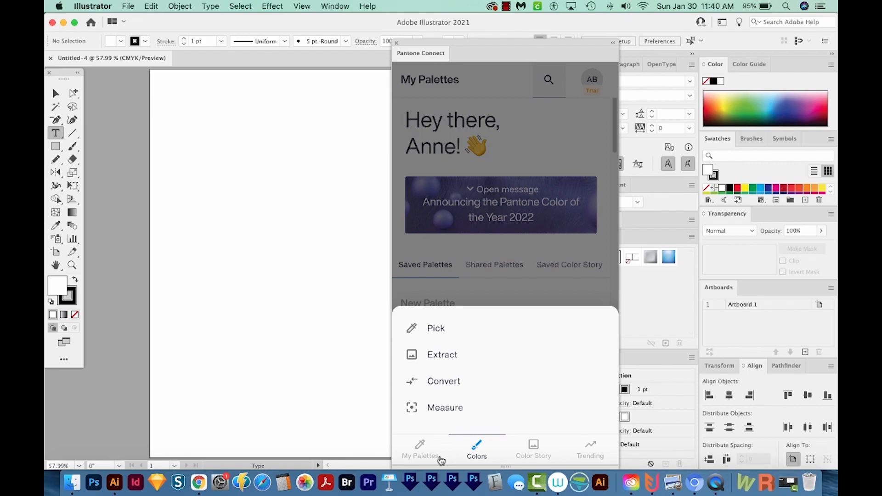
{"action": "mouse_move", "coordinate": [440, 430]}
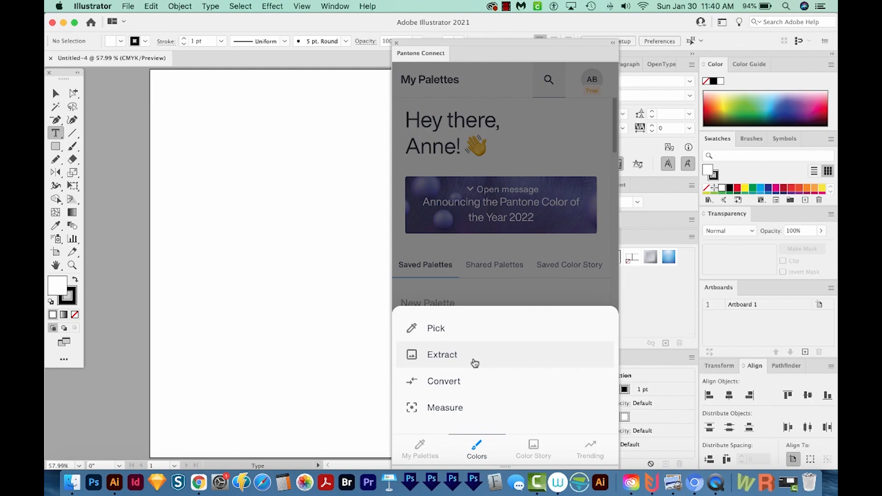
{"action": "mouse_move", "coordinate": [556, 325]}
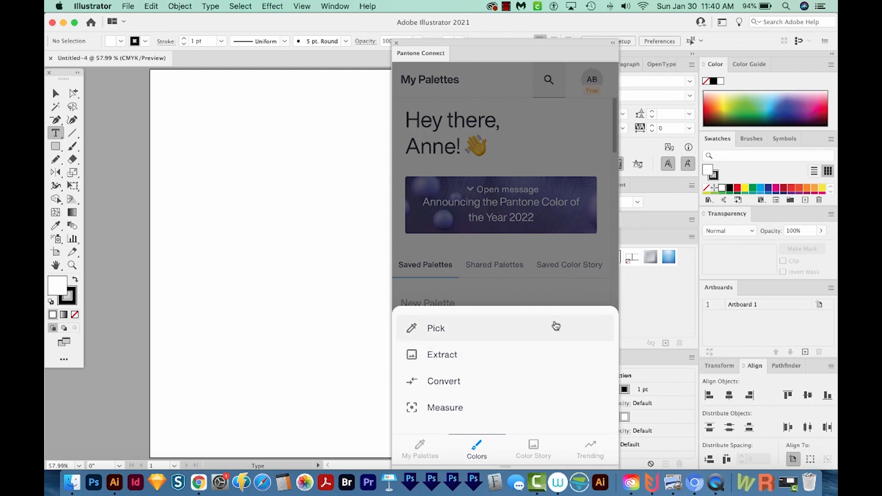
Enter Pantone Connect's Pick tool and browse the color system list, keeping Formula Guide Coated
{"action": "left_click", "coordinate": [334, 7]}
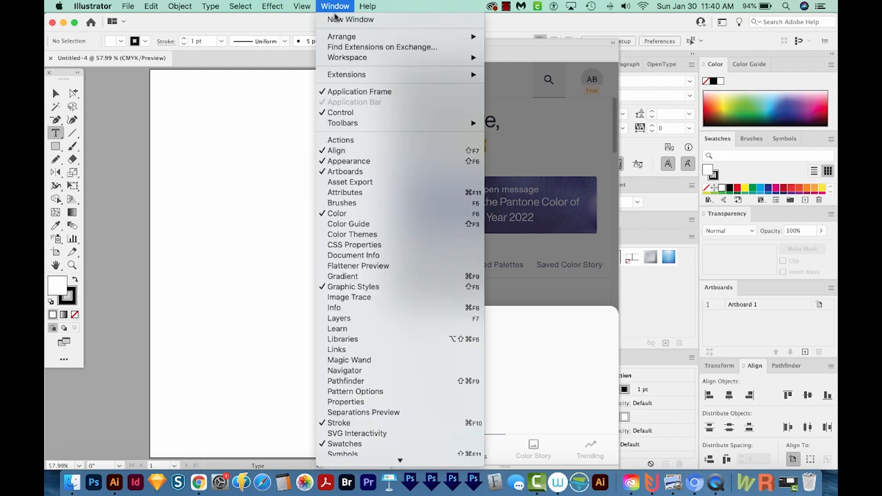
{"action": "mouse_move", "coordinate": [346, 75]}
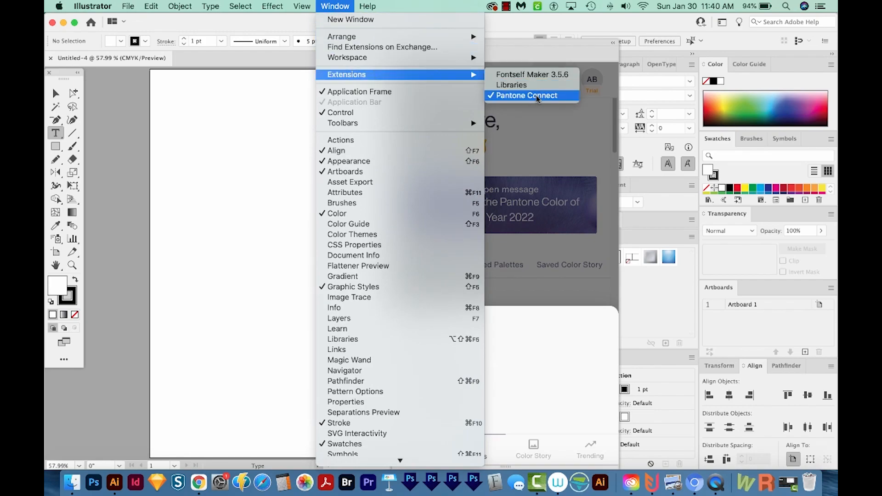
{"action": "left_click", "coordinate": [527, 94]}
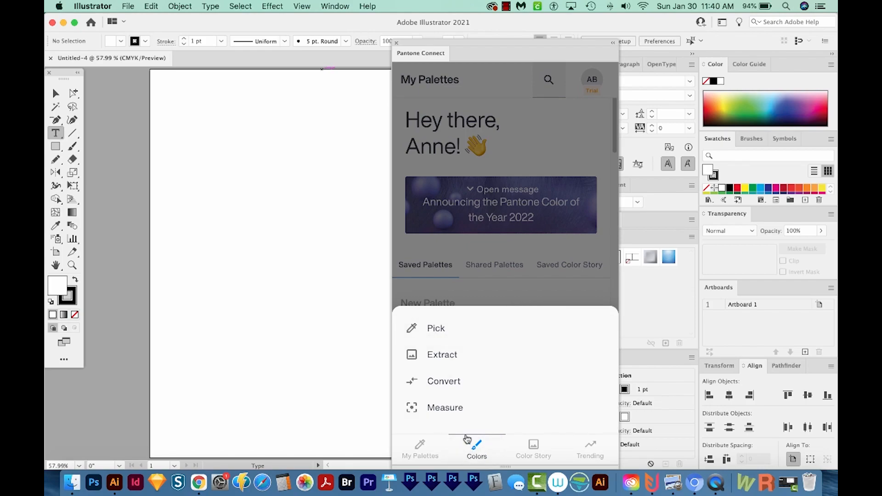
{"action": "left_click", "coordinate": [436, 328]}
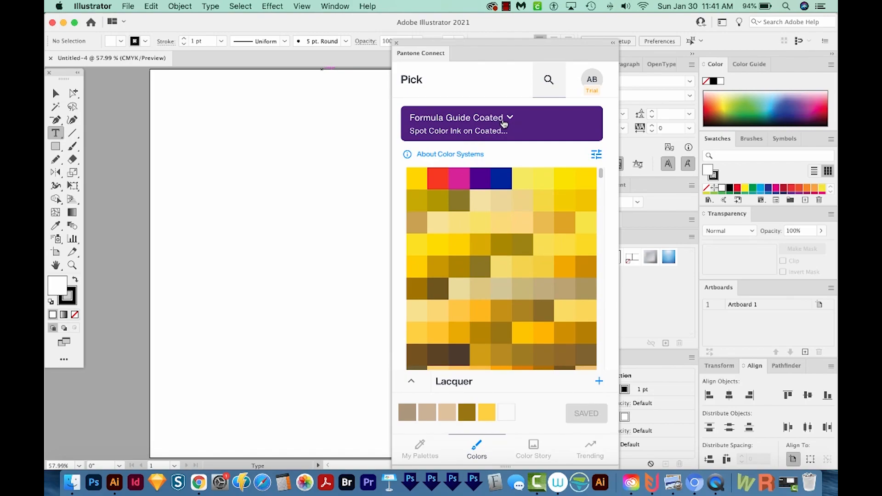
{"action": "left_click", "coordinate": [503, 118]}
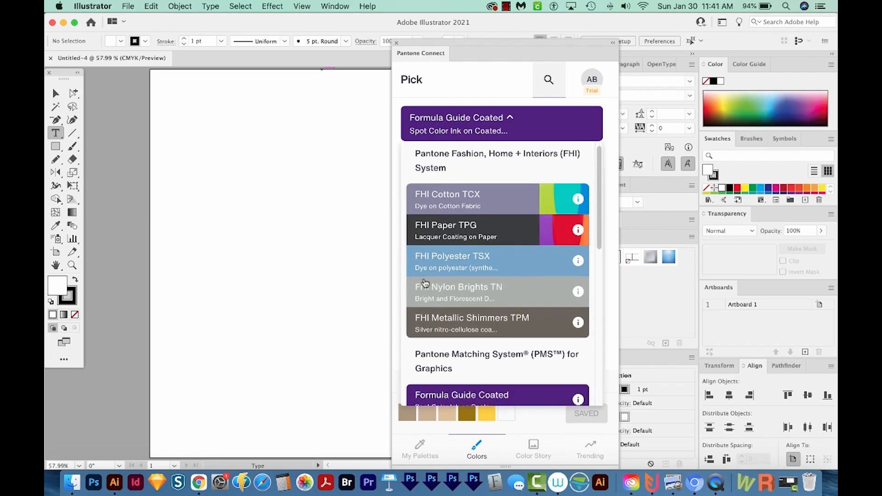
{"action": "scroll", "scroll_direction": "down", "scroll_amount": 3}
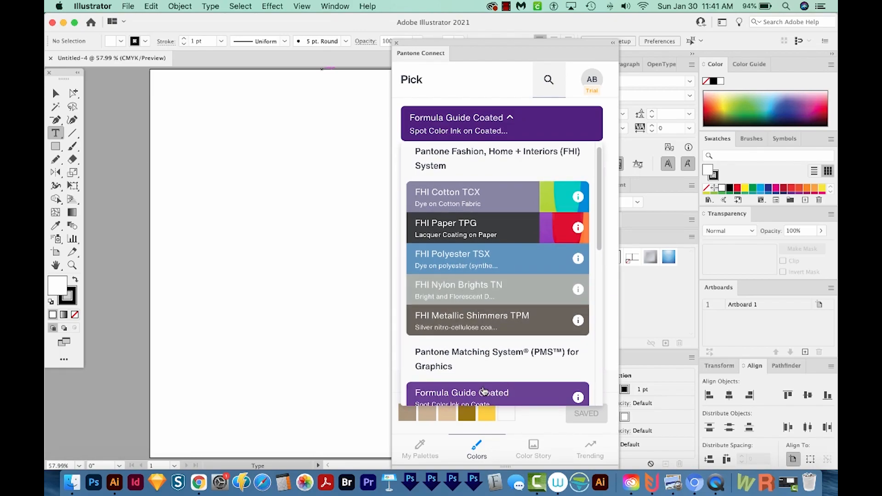
{"action": "scroll", "scroll_direction": "down", "scroll_amount": 3}
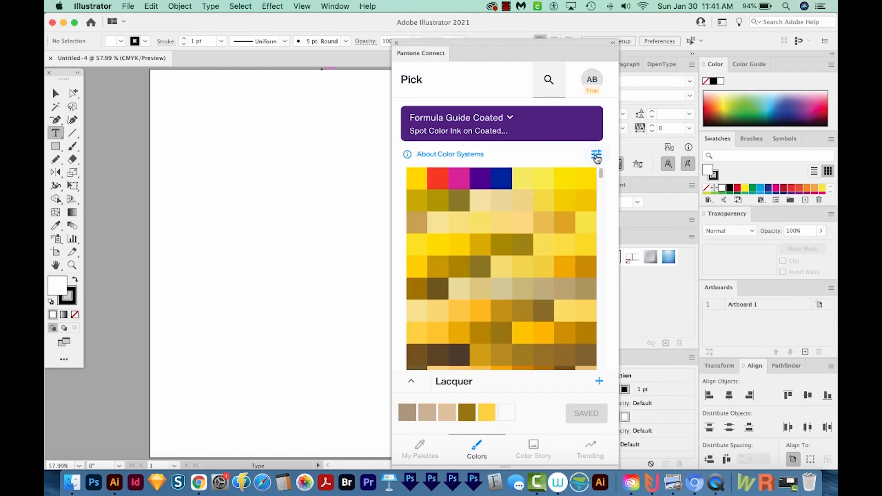
Apply a yellow-orange Formula Guide Coated swatch as the fill color
{"action": "left_click", "coordinate": [595, 156]}
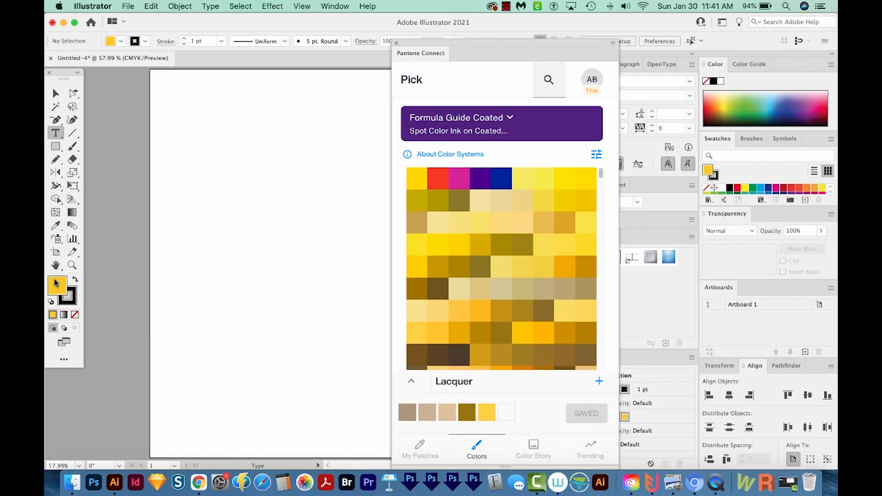
{"action": "mouse_move", "coordinate": [74, 304]}
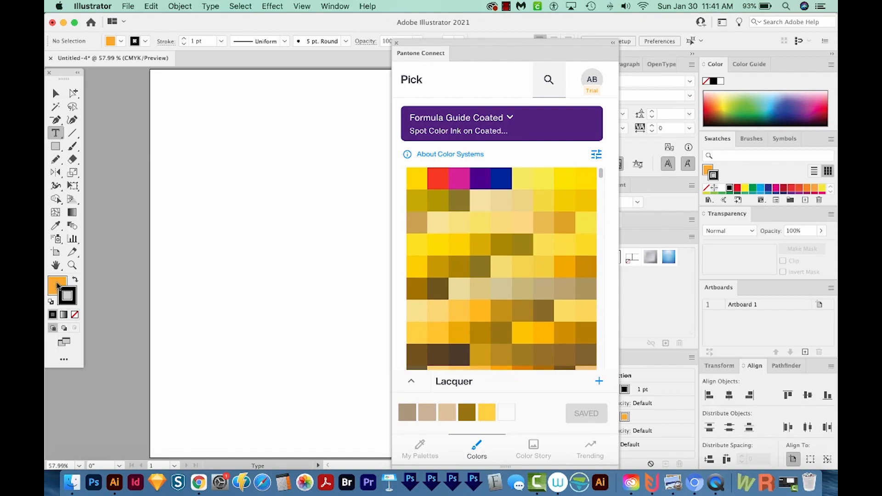
{"action": "mouse_move", "coordinate": [190, 259]}
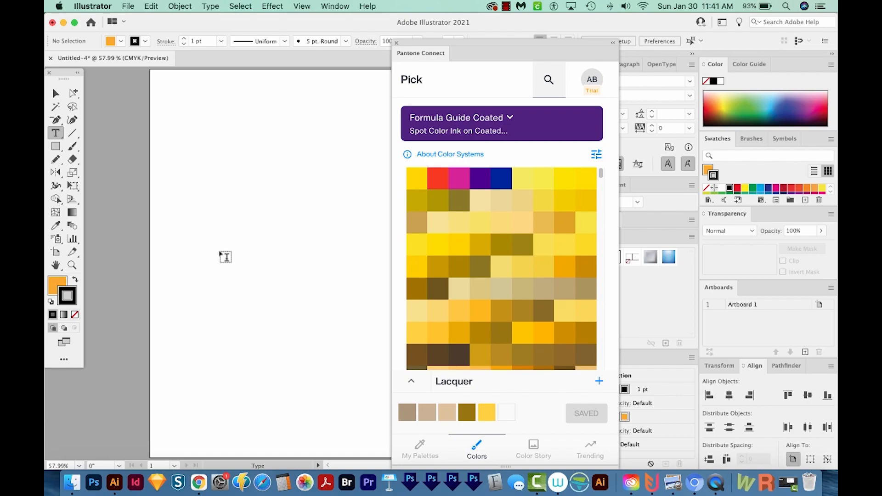
{"action": "mouse_move", "coordinate": [110, 296]}
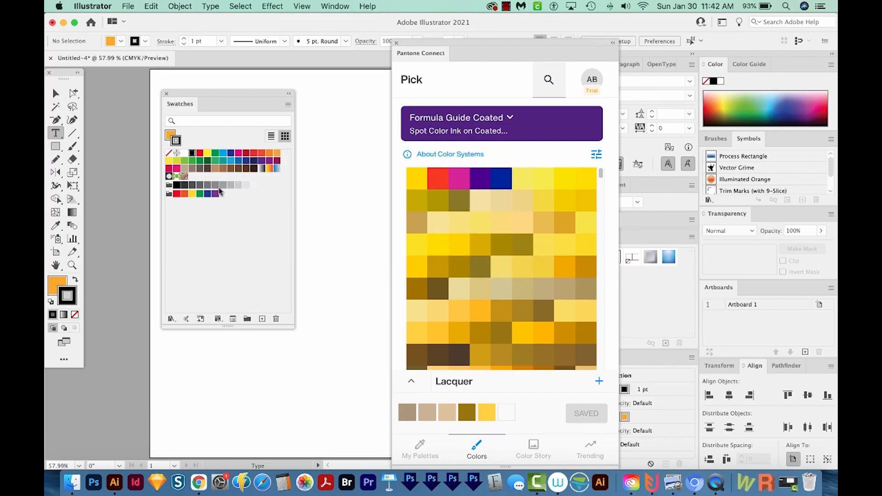
{"action": "mouse_move", "coordinate": [221, 186]}
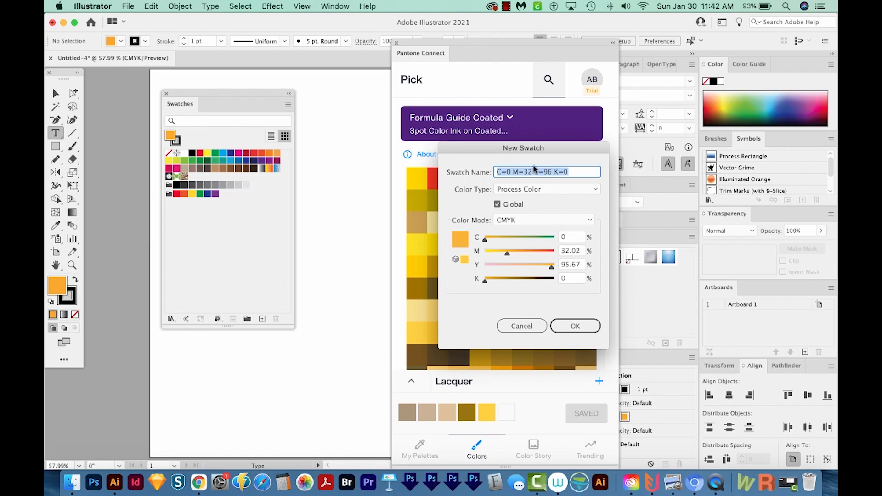
Confirm saving the orange fill as a new CMYK swatch
{"action": "left_click", "coordinate": [545, 190]}
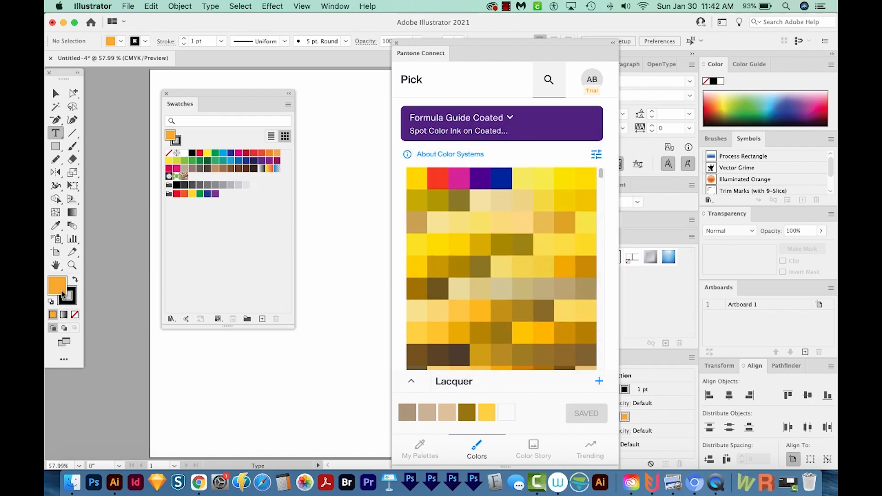
{"action": "mouse_move", "coordinate": [63, 298]}
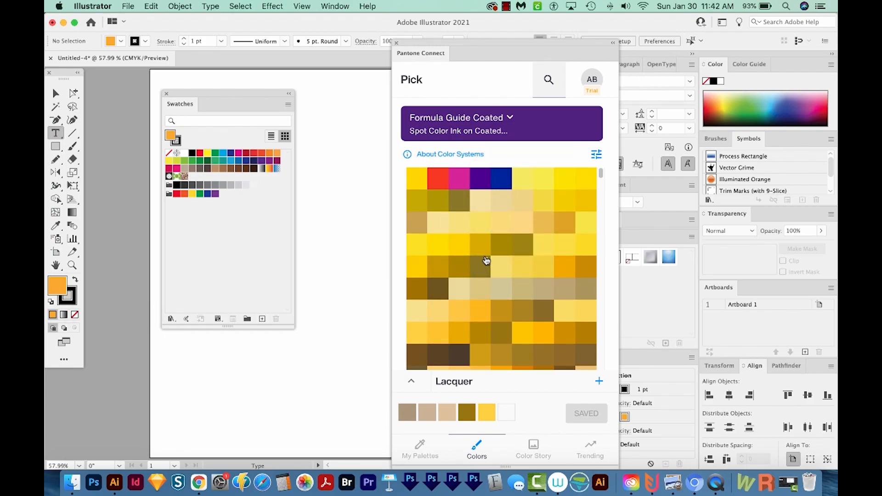
{"action": "mouse_move", "coordinate": [487, 264]}
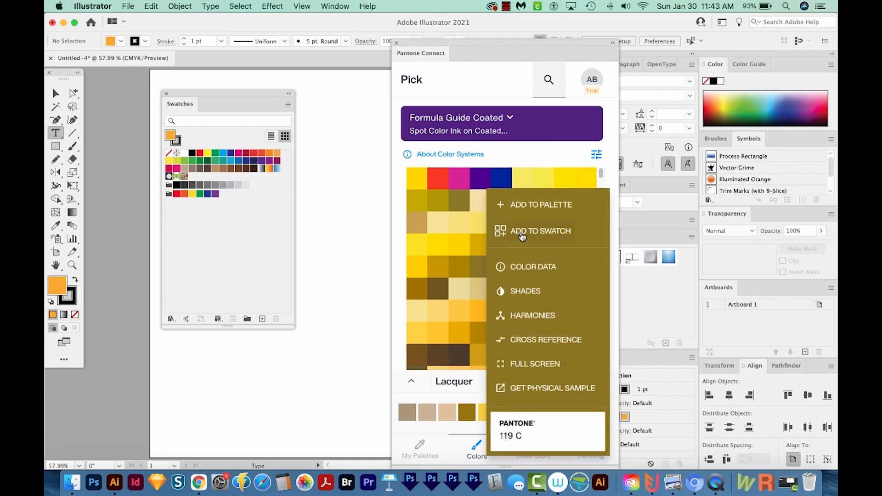
Add PANTONE 119 C as a spot color swatch and move the grid to the orange shades
{"action": "left_click", "coordinate": [540, 230]}
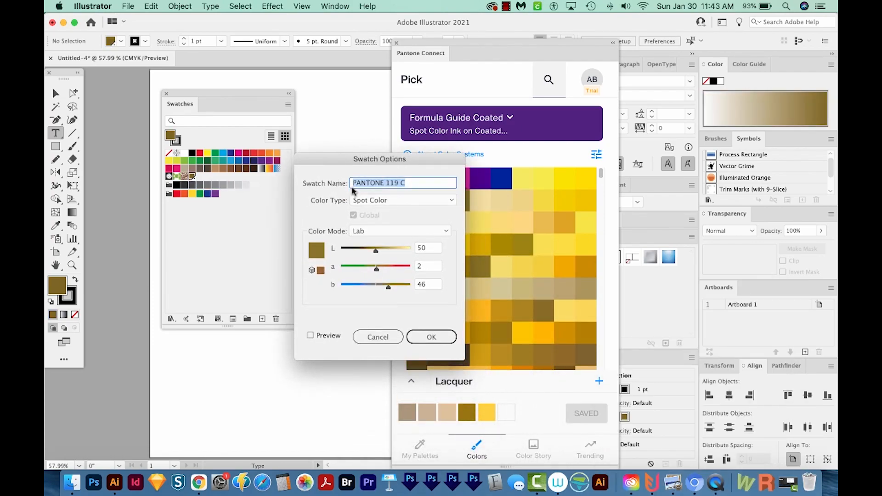
{"action": "mouse_move", "coordinate": [363, 204]}
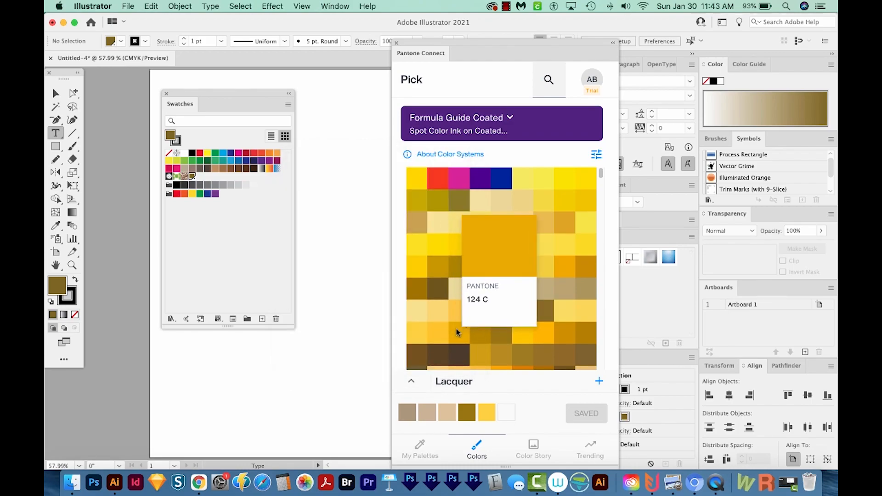
{"action": "mouse_move", "coordinate": [244, 233]}
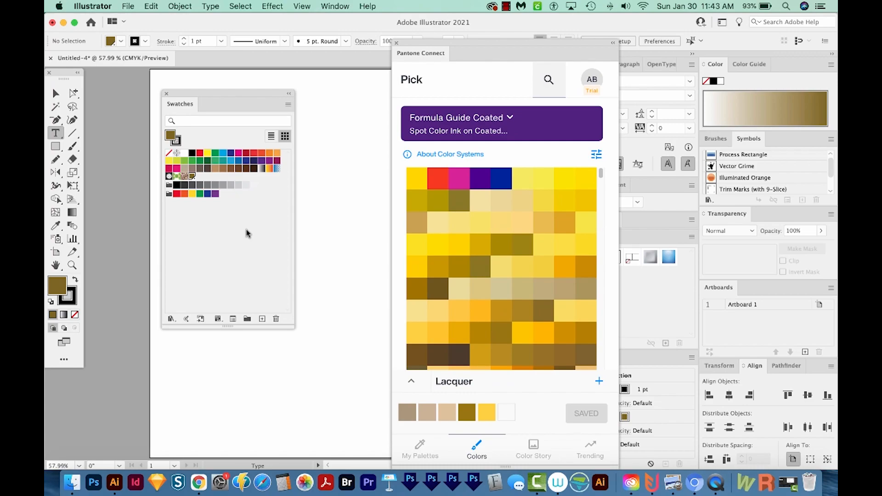
{"action": "mouse_move", "coordinate": [504, 270]}
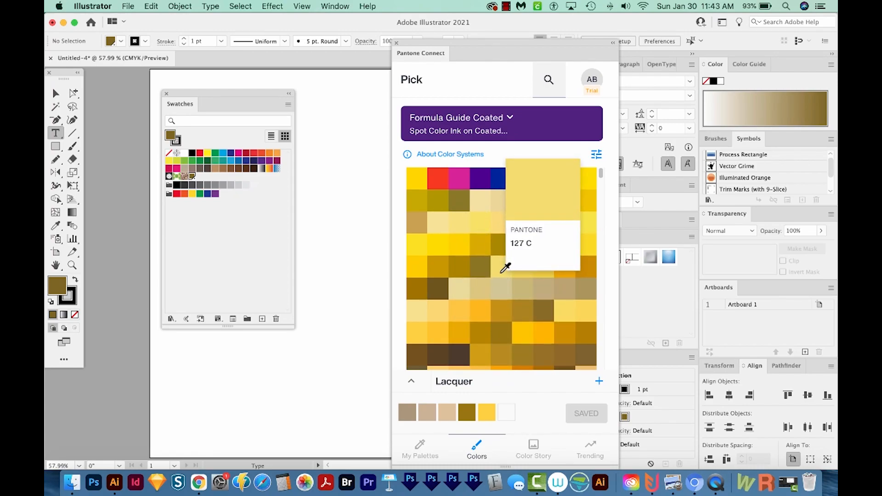
{"action": "mouse_move", "coordinate": [470, 179]}
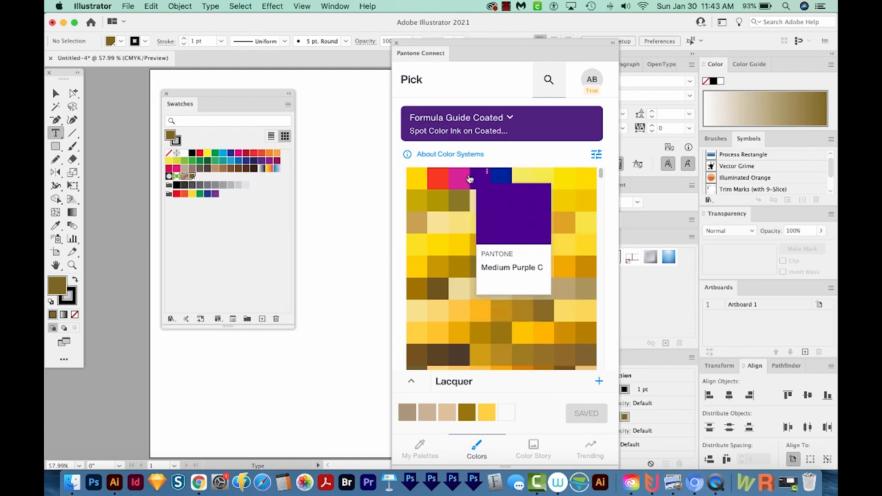
{"action": "left_click", "coordinate": [501, 180]}
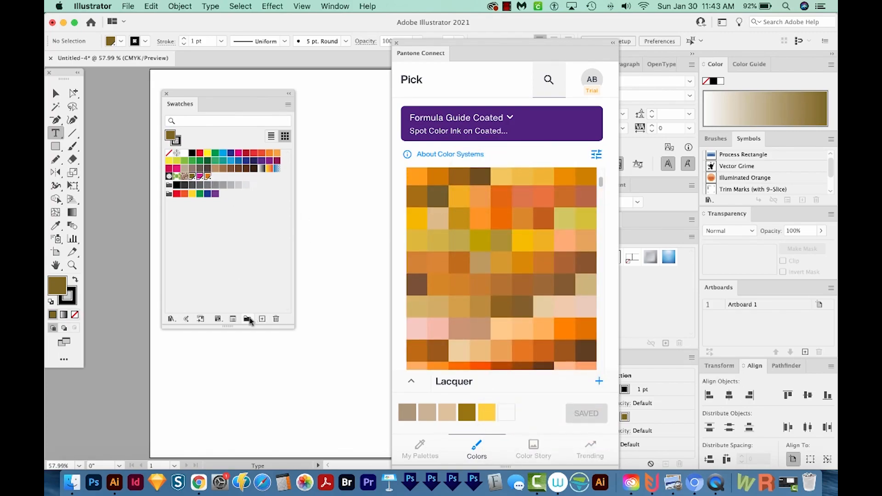
Create a new swatch color group with the default name Color Group 1
{"action": "left_click", "coordinate": [247, 319]}
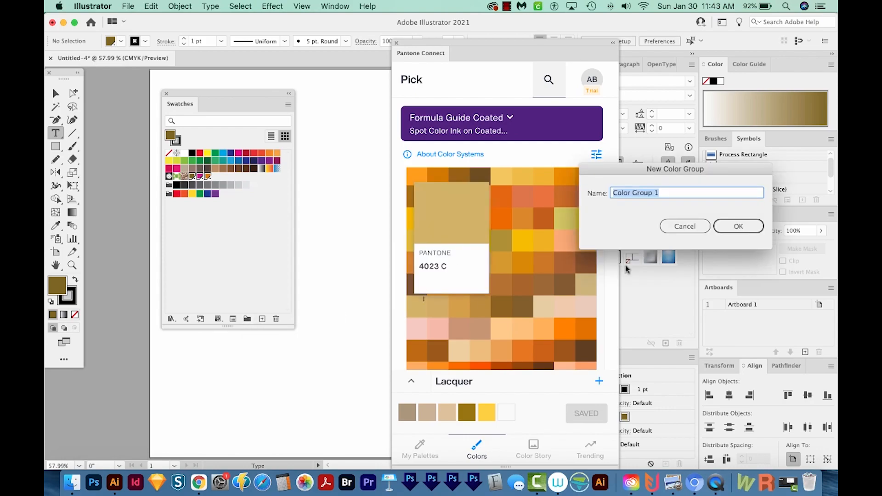
{"action": "left_click", "coordinate": [288, 105]}
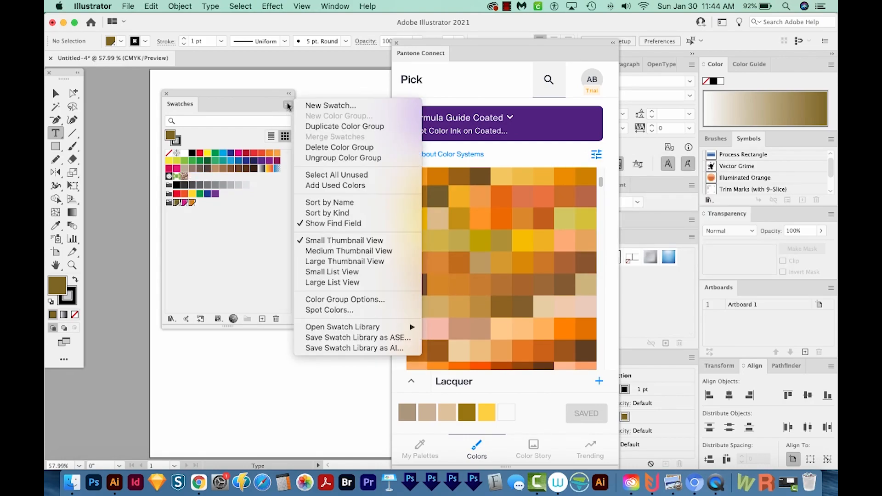
{"action": "mouse_move", "coordinate": [355, 337]}
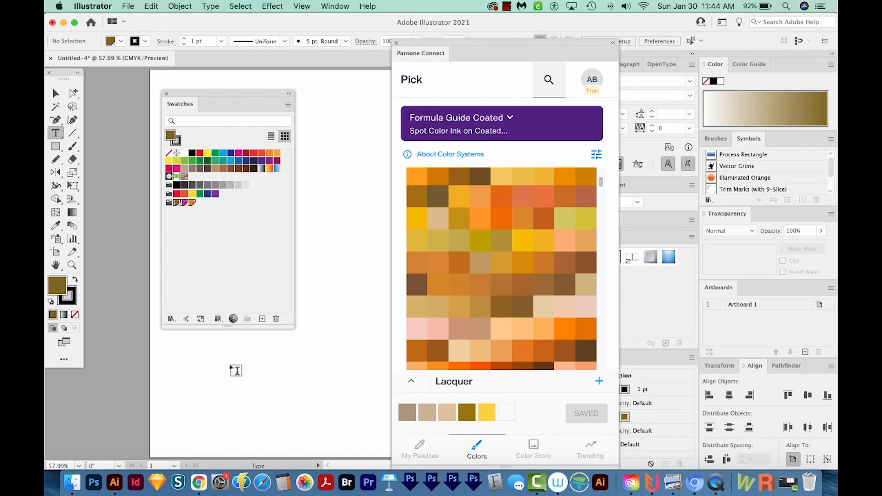
{"action": "mouse_move", "coordinate": [210, 233]}
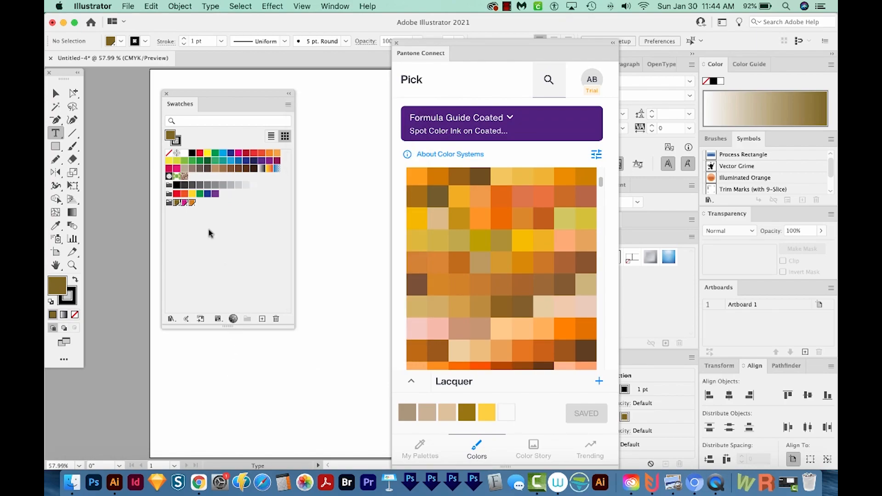
{"action": "mouse_move", "coordinate": [173, 216]}
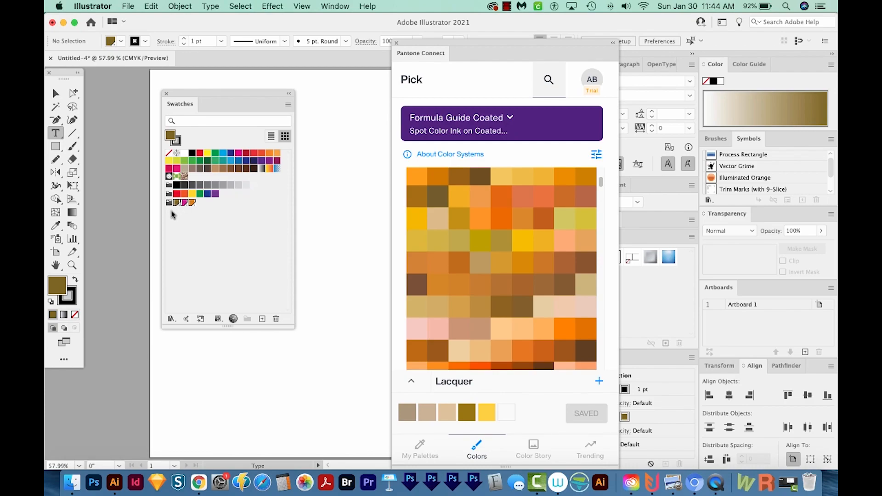
{"action": "mouse_move", "coordinate": [169, 204]}
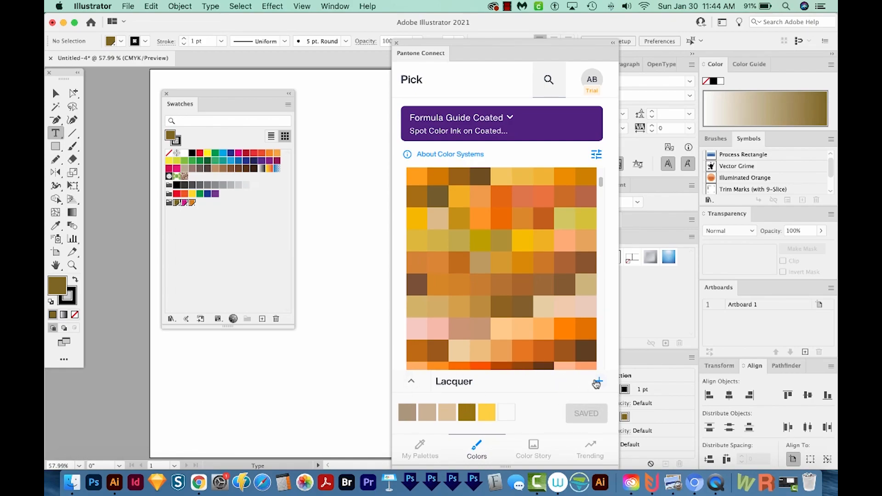
Create a 'Fall Colors' palette, add PANTONE 4021 C and other shades, save it and view My Palettes
{"action": "left_click", "coordinate": [598, 381]}
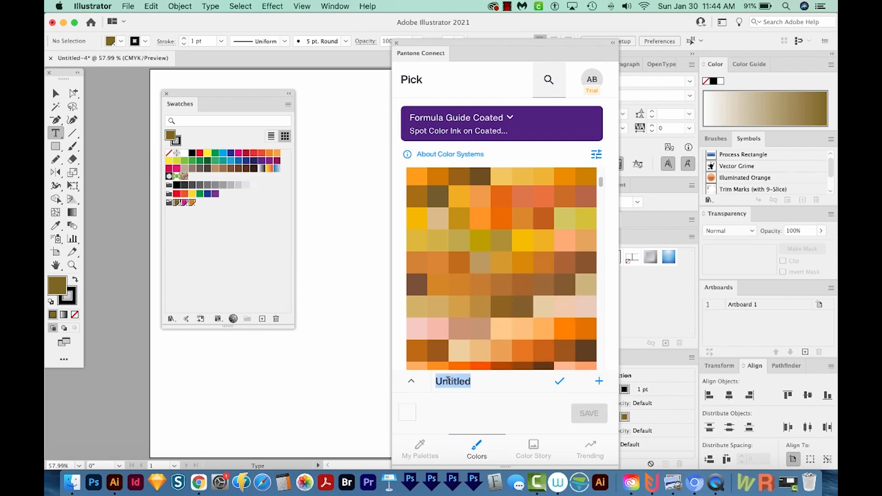
{"action": "type", "text": "Fall Colors"}
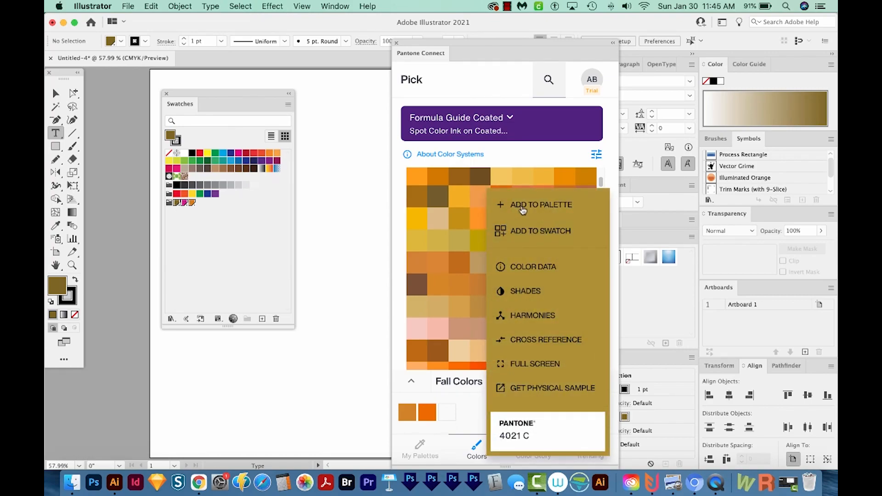
{"action": "left_click", "coordinate": [540, 203]}
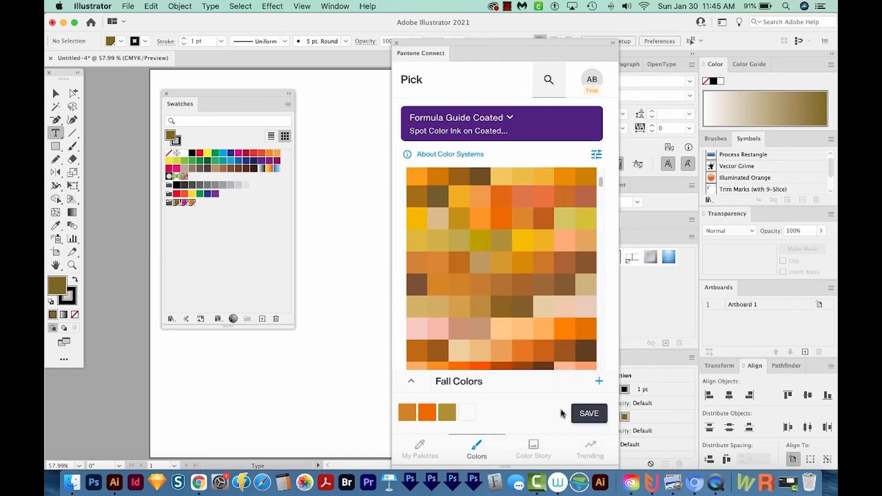
{"action": "left_click", "coordinate": [588, 413]}
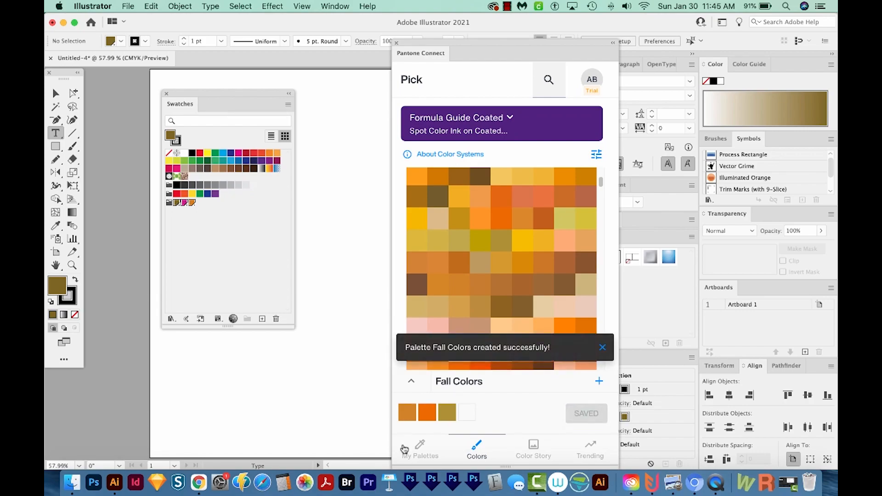
{"action": "left_click", "coordinate": [420, 448]}
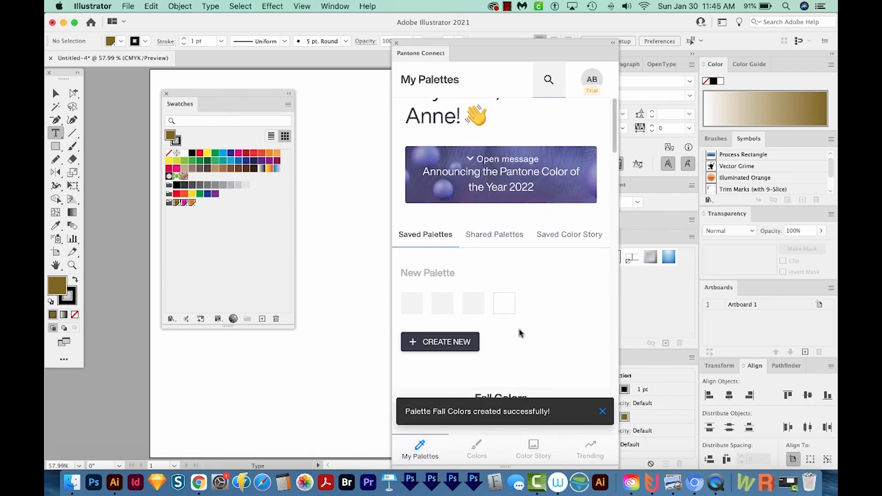
{"action": "scroll", "scroll_direction": "down", "scroll_amount": 3}
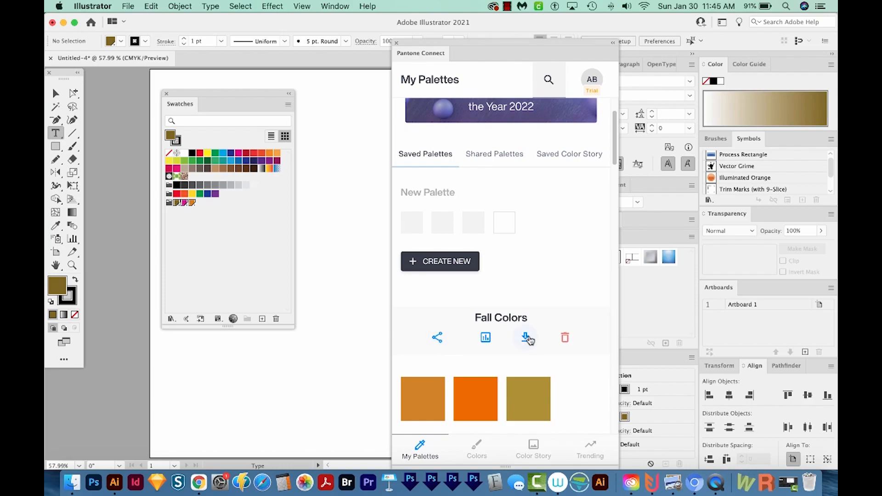
{"action": "mouse_move", "coordinate": [527, 337]}
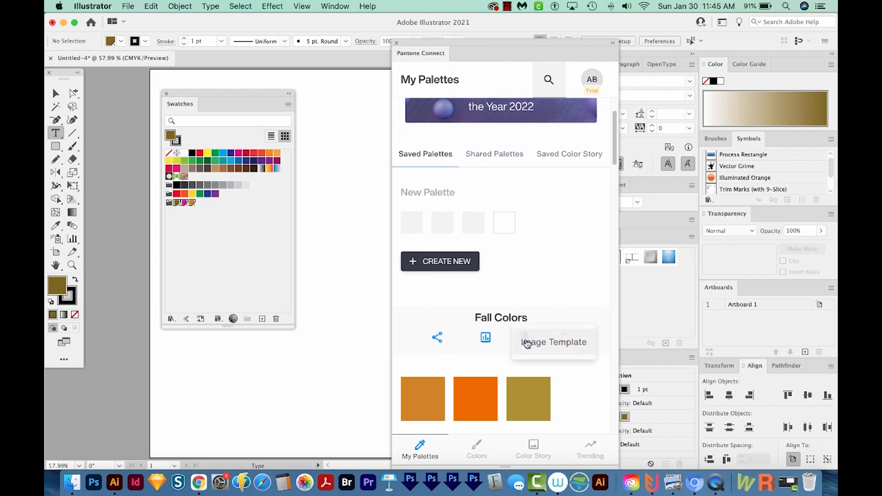
{"action": "mouse_move", "coordinate": [557, 319]}
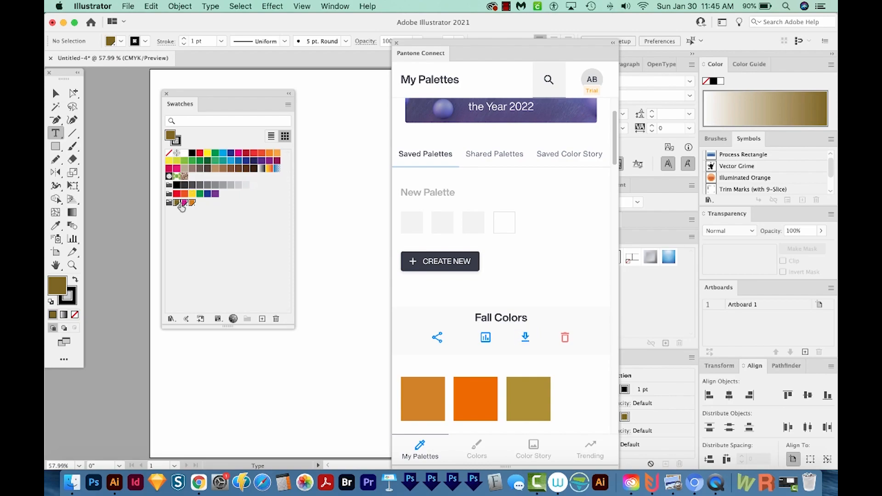
{"action": "mouse_move", "coordinate": [192, 204]}
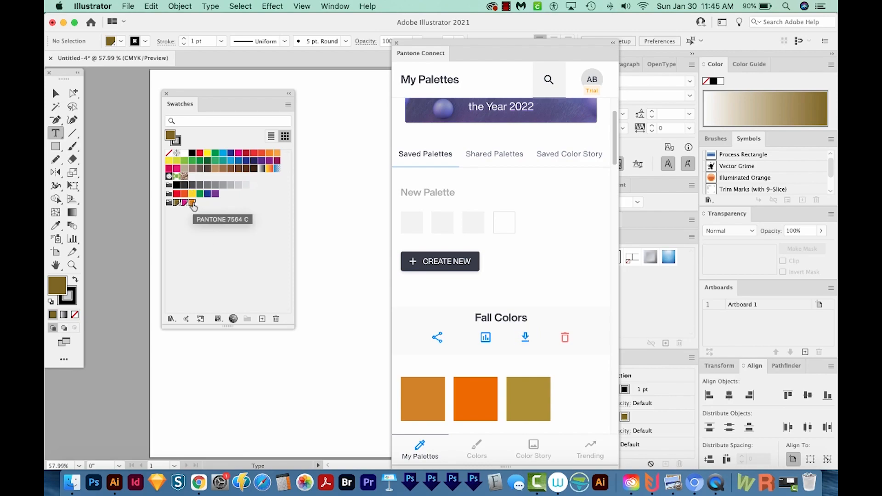
{"action": "mouse_move", "coordinate": [188, 236]}
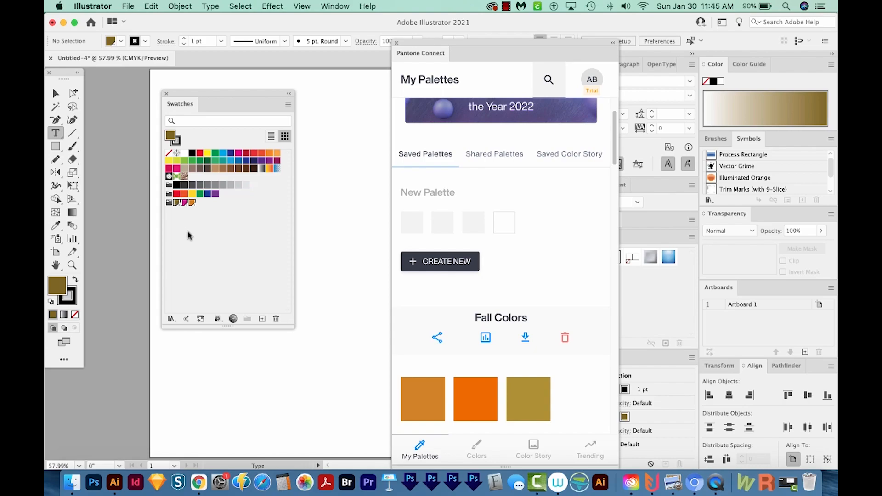
{"action": "mouse_move", "coordinate": [260, 265]}
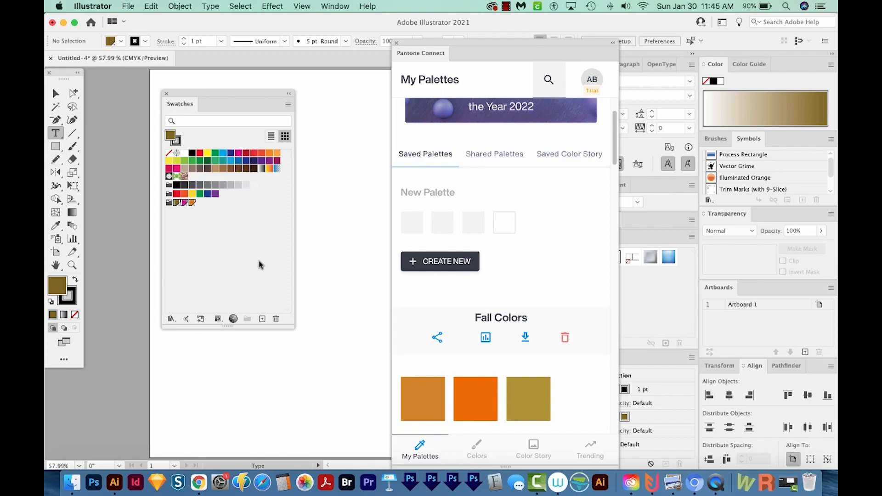
Check the Pick view shows Fall Colors as saved, then return to My Palettes
{"action": "left_click", "coordinate": [476, 448]}
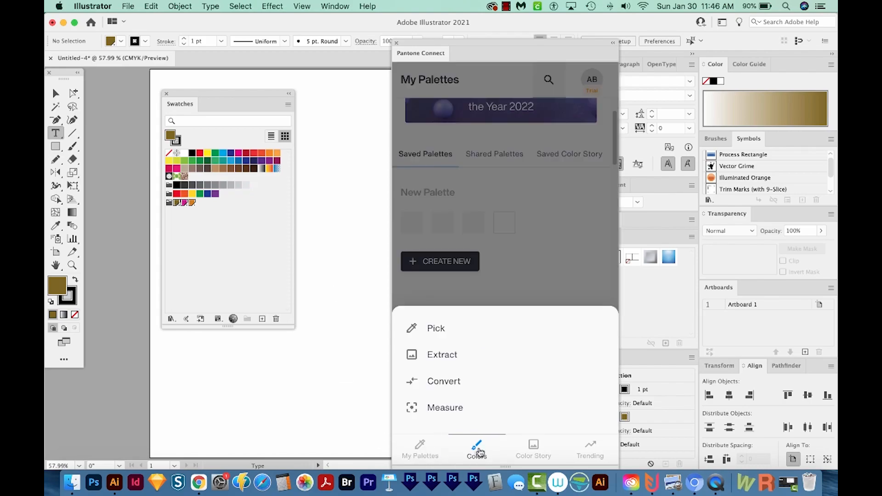
{"action": "left_click", "coordinate": [435, 328]}
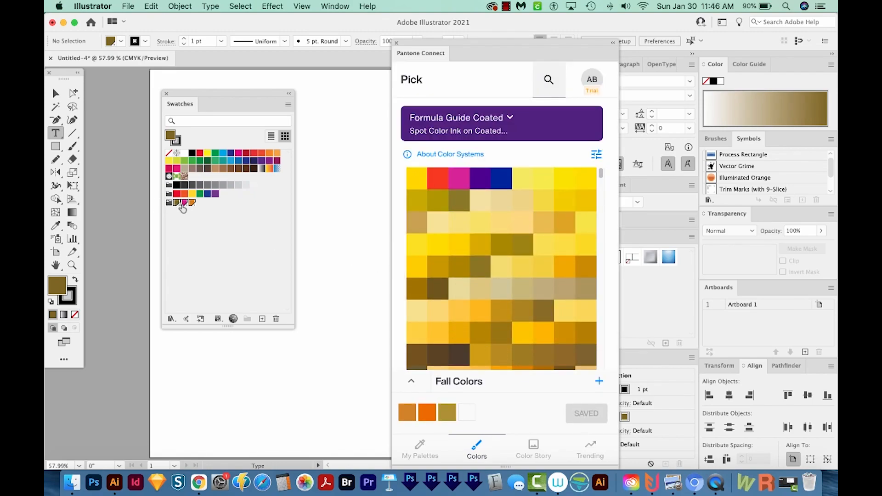
{"action": "mouse_move", "coordinate": [186, 202]}
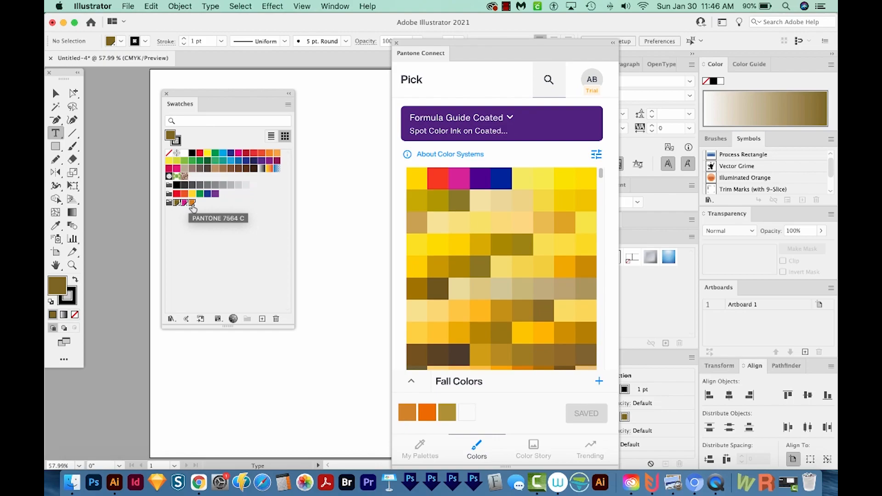
{"action": "left_click", "coordinate": [420, 449]}
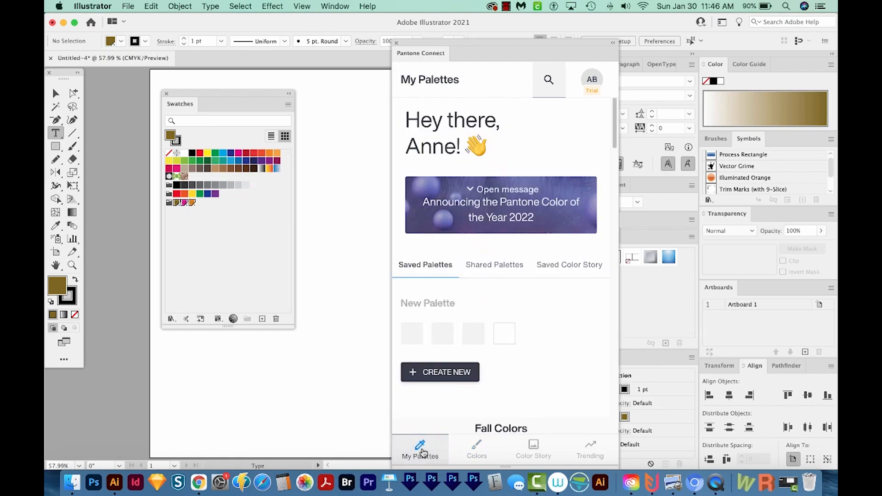
Download the Fall Colors palette from My Palettes as an ASE (sRGB) swatch file
{"action": "left_click", "coordinate": [476, 448]}
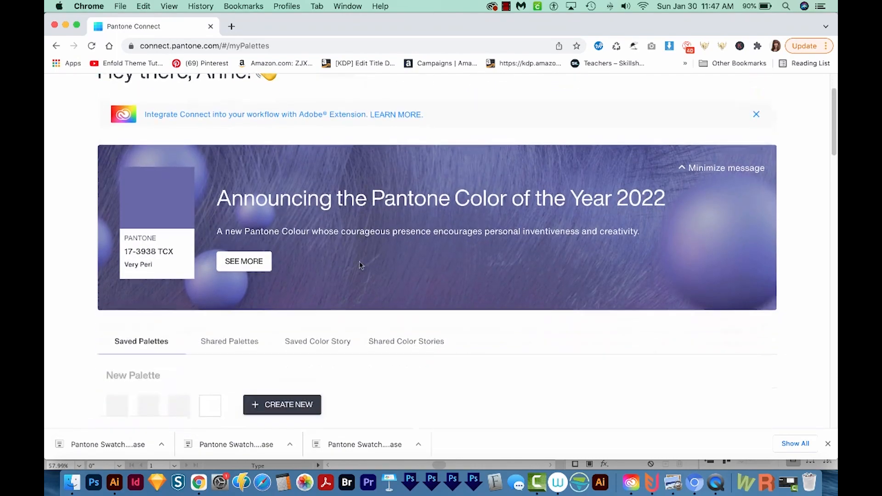
{"action": "scroll", "scroll_direction": "down", "scroll_amount": 3}
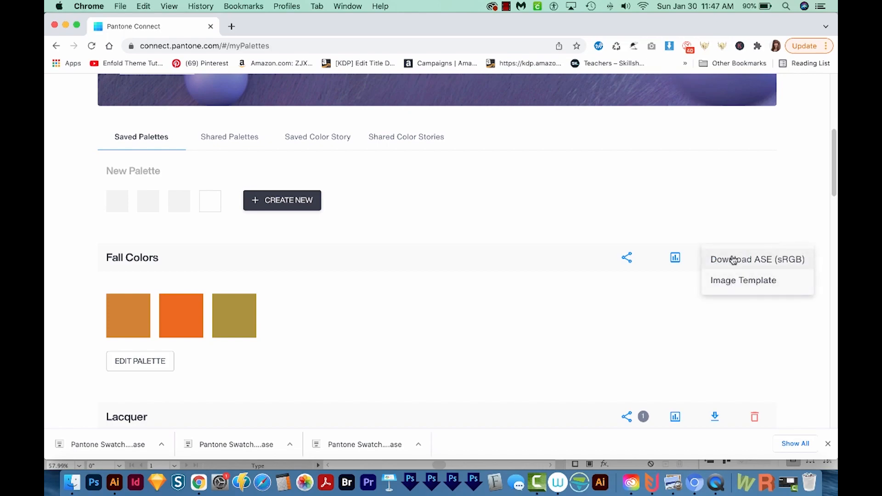
{"action": "left_click", "coordinate": [756, 259]}
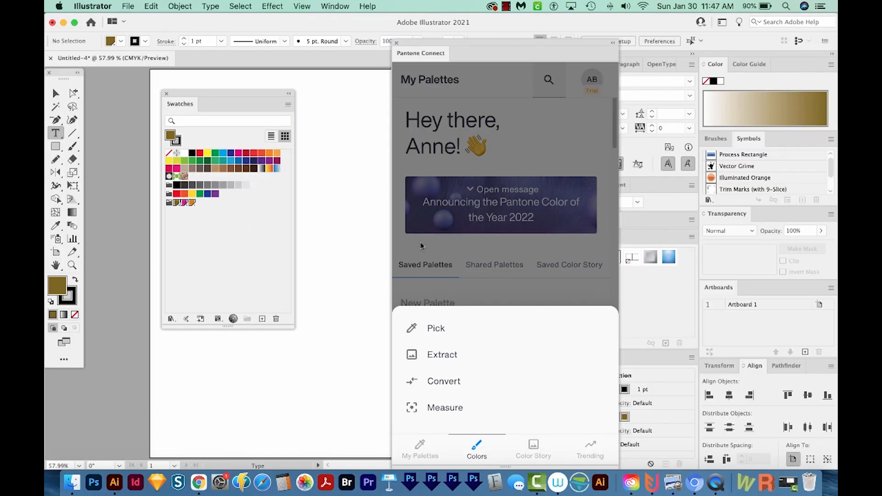
Load Pantone Swatch - undefined (3).ase via Open Swatch Library > Other Library
{"action": "left_click", "coordinate": [287, 104]}
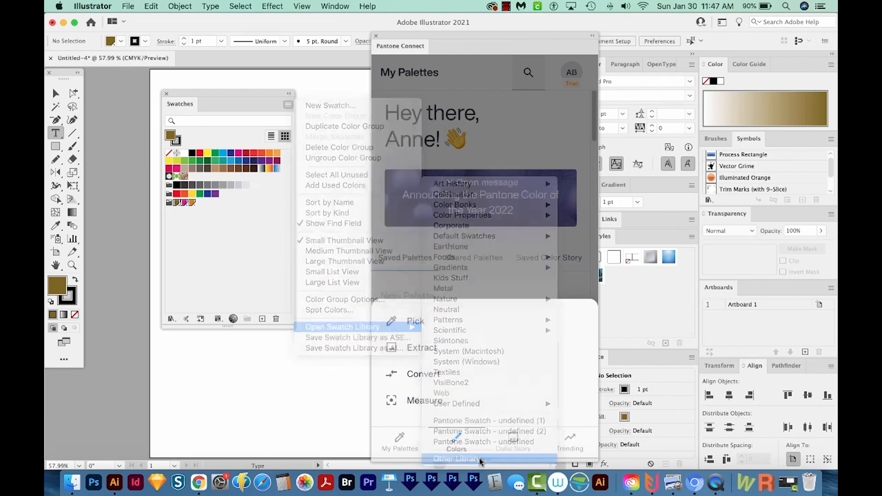
{"action": "left_click", "coordinate": [456, 457]}
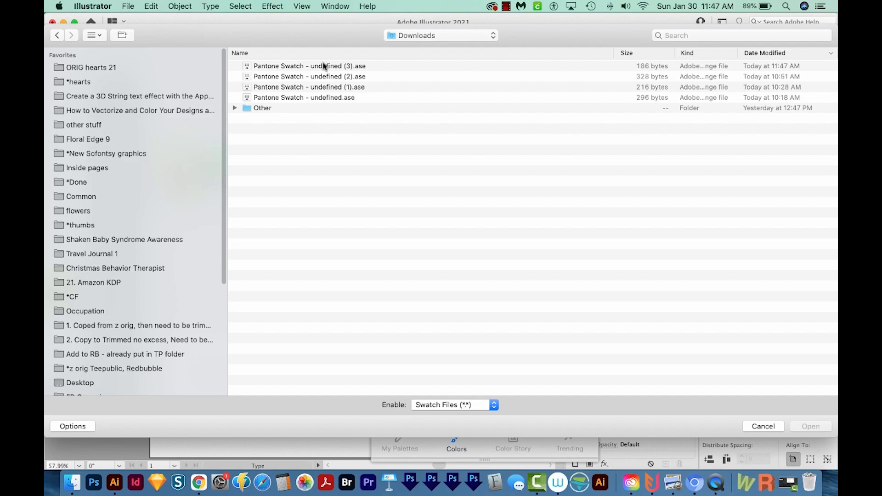
{"action": "left_click", "coordinate": [309, 66]}
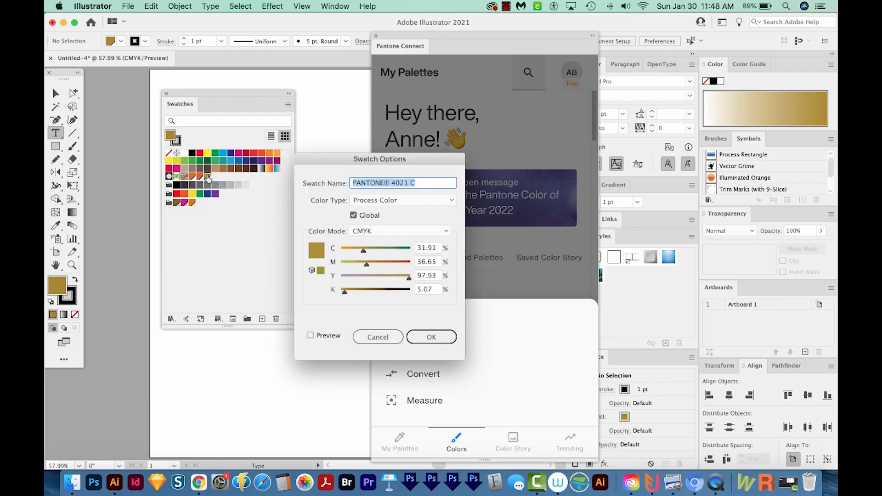
Set PANTONE 4021 C to Spot Color in Lab mode (62, 3, 52) and confirm
{"action": "left_click", "coordinate": [422, 183]}
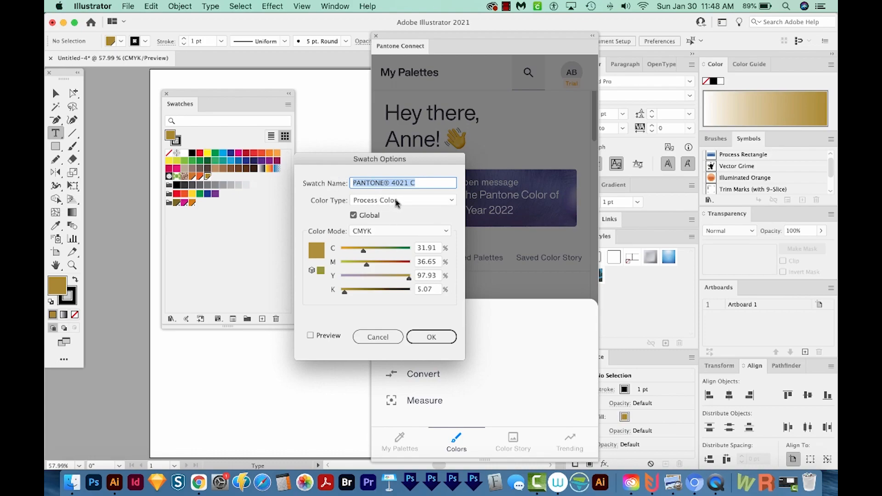
{"action": "left_click", "coordinate": [403, 199]}
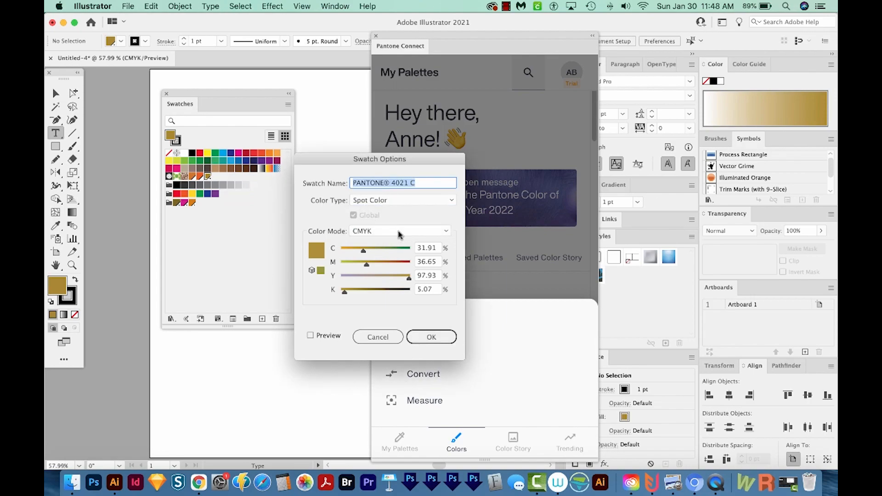
{"action": "left_click", "coordinate": [399, 231]}
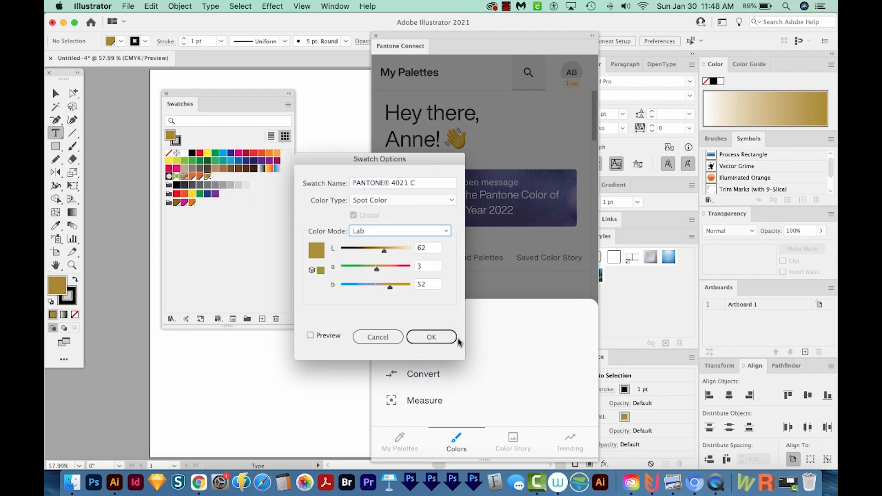
{"action": "left_click", "coordinate": [431, 336]}
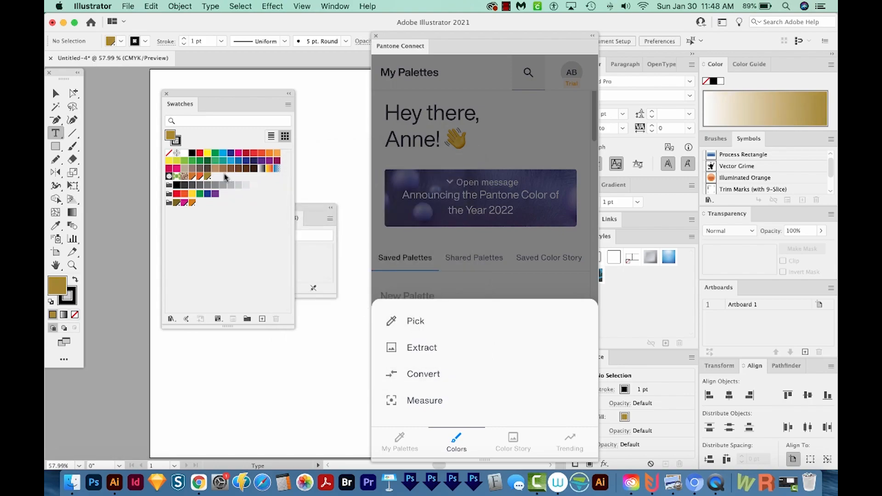
Switch Pantone Connect to My Palettes and scroll to the Fall Colors palette
{"action": "double_click", "coordinate": [173, 139]}
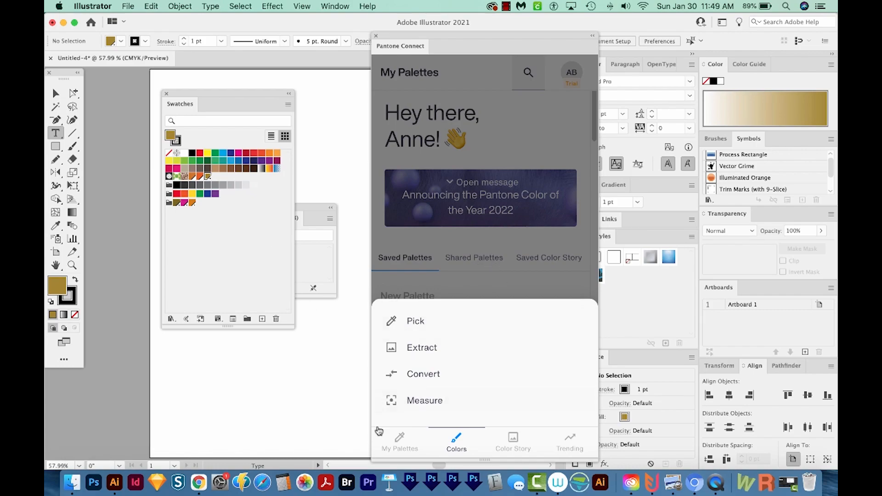
{"action": "mouse_move", "coordinate": [397, 450]}
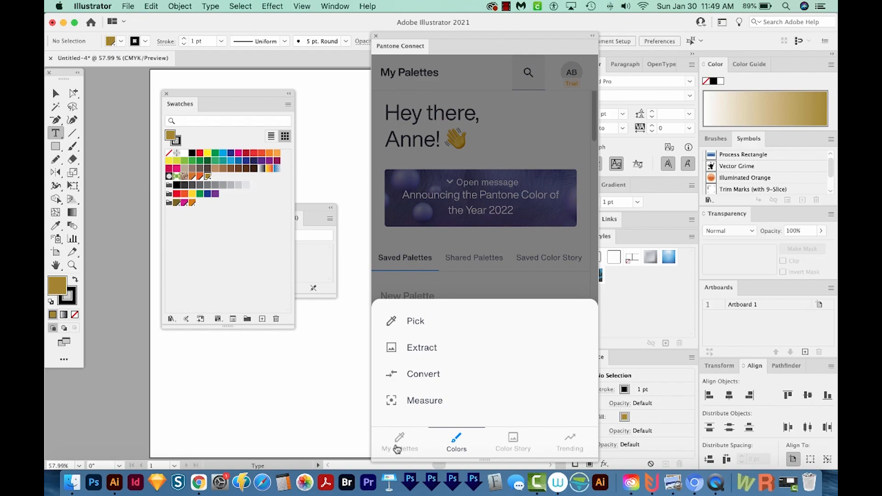
{"action": "left_click", "coordinate": [399, 443]}
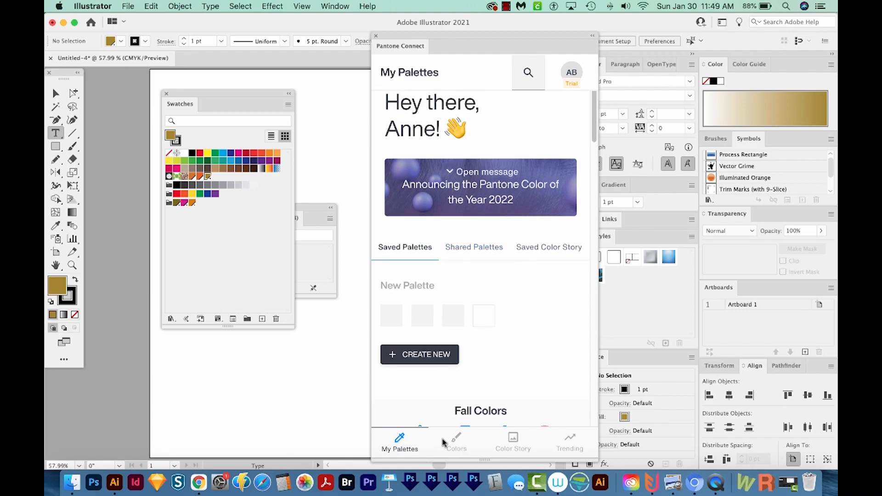
{"action": "scroll", "scroll_direction": "down", "scroll_amount": 3}
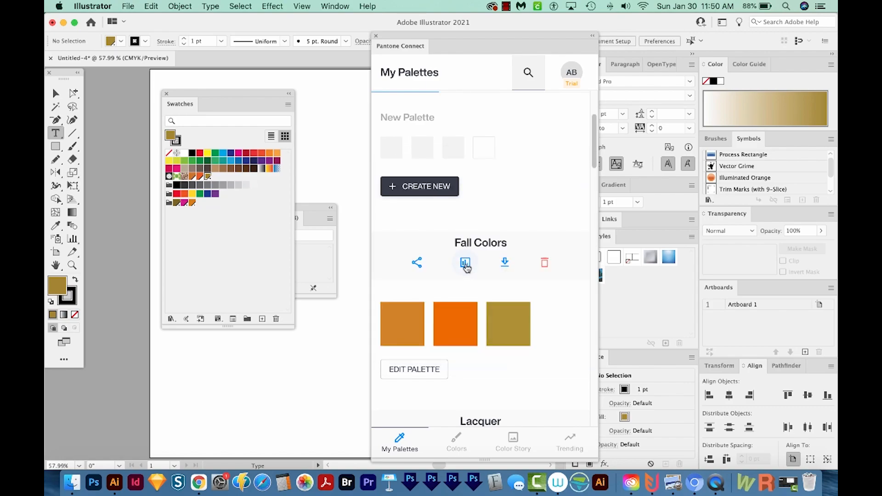
Browse the Fall Colors colour analysis insights and return to the palette list
{"action": "left_click", "coordinate": [465, 262]}
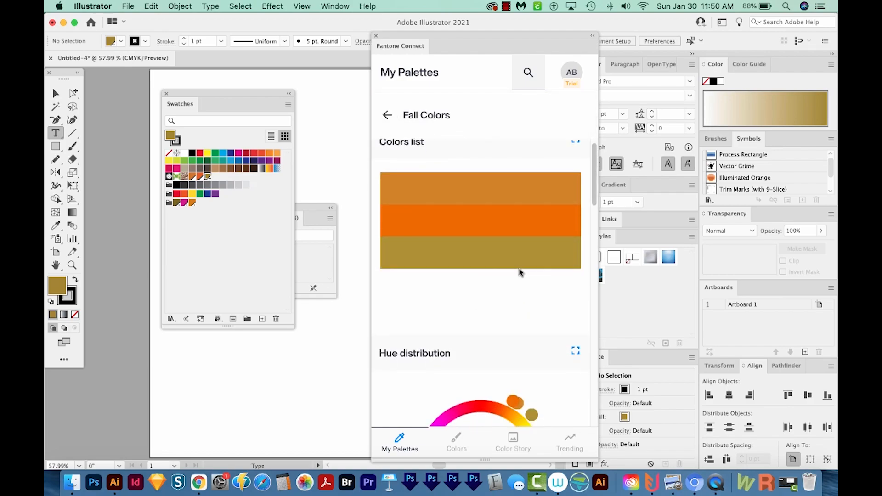
{"action": "scroll", "scroll_direction": "down", "scroll_amount": 3}
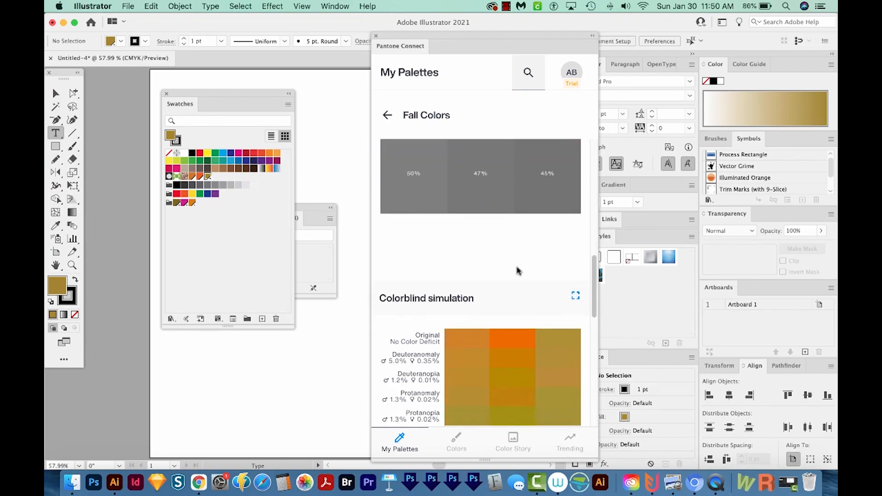
{"action": "scroll", "scroll_direction": "down", "scroll_amount": 3}
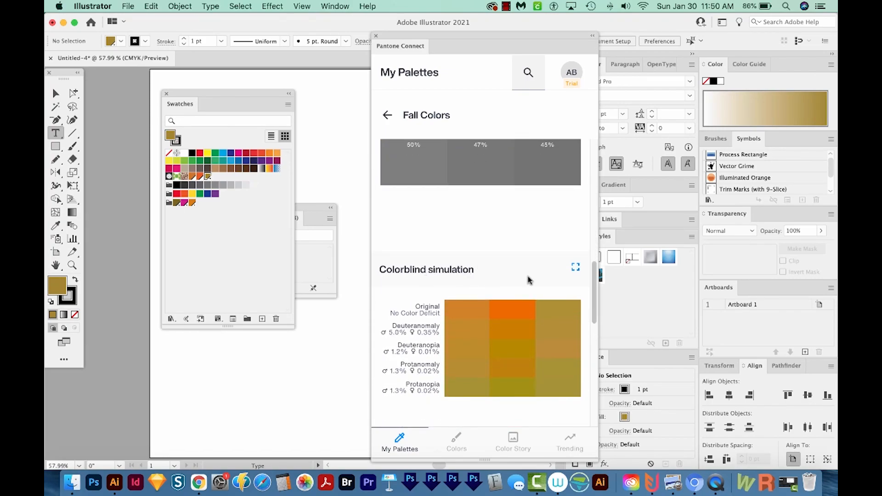
{"action": "scroll", "scroll_direction": "down", "scroll_amount": 3}
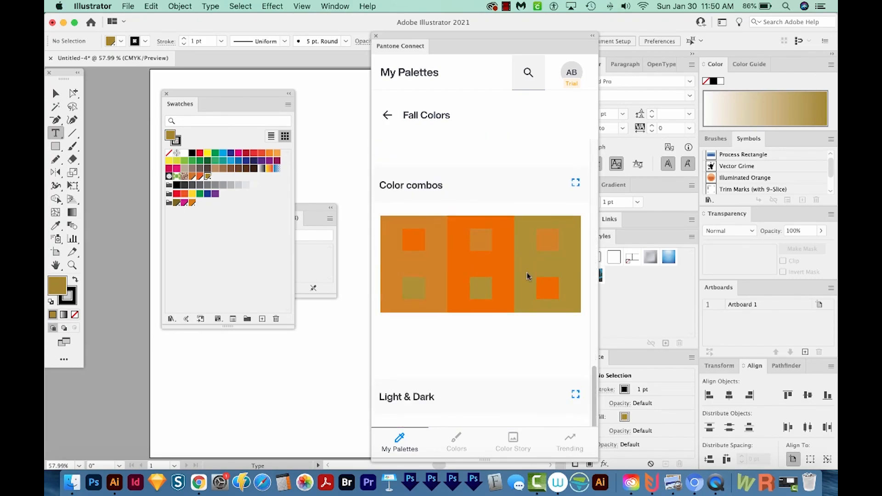
{"action": "scroll", "scroll_direction": "down", "scroll_amount": 3}
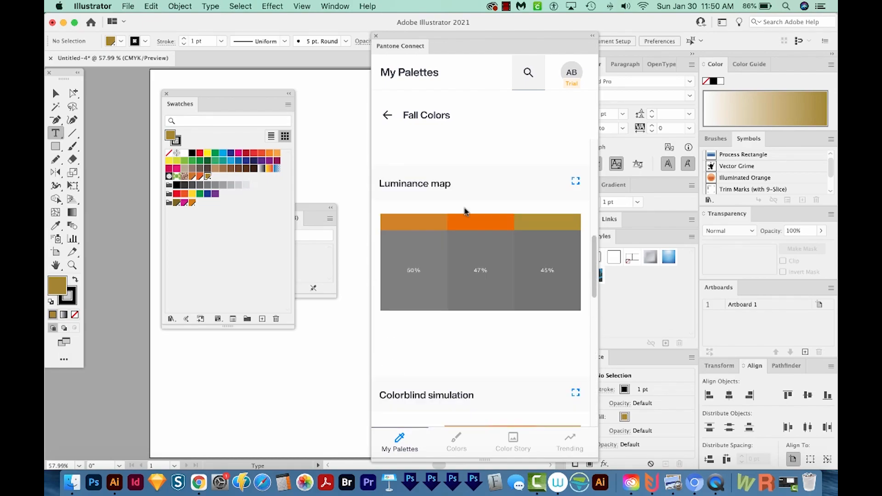
{"action": "left_click", "coordinate": [387, 115]}
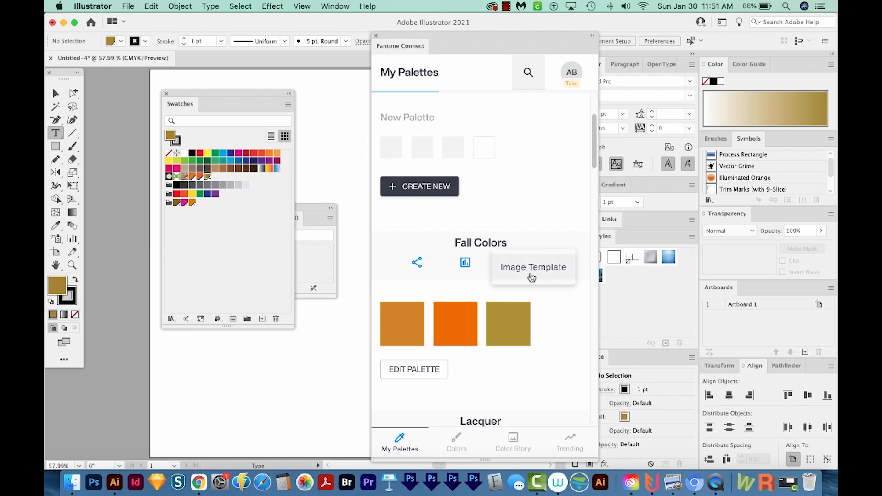
{"action": "mouse_move", "coordinate": [198, 482]}
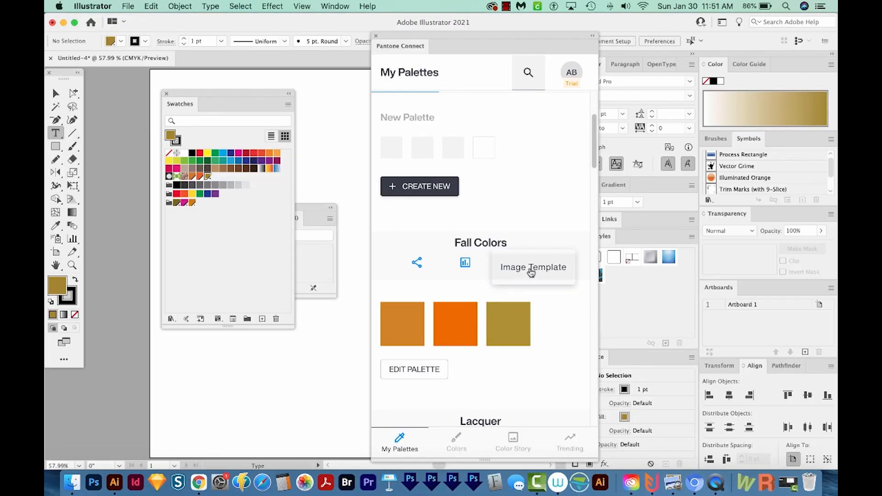
Choose Image Template from the Fall Colors download menu
{"action": "left_click", "coordinate": [532, 266]}
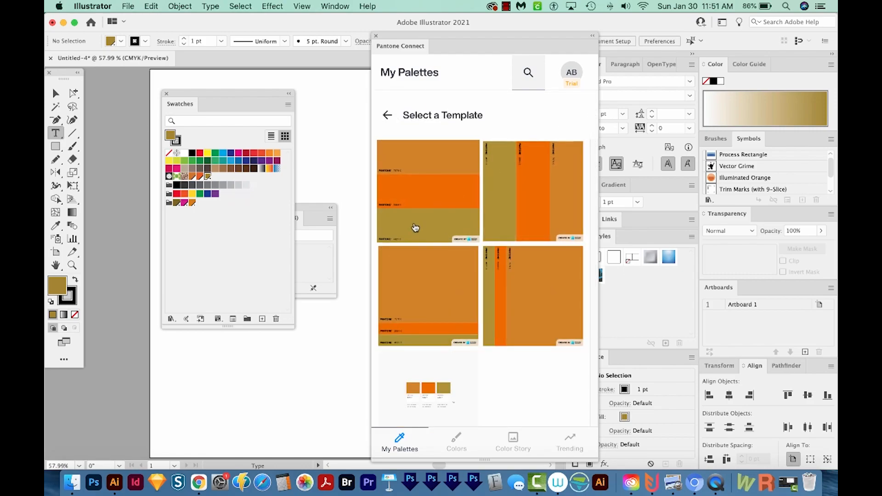
{"action": "mouse_move", "coordinate": [413, 388]}
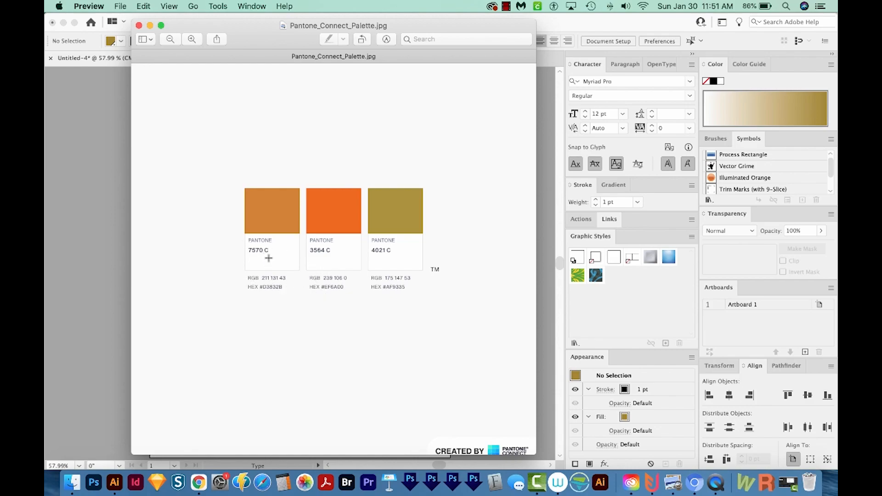
{"action": "mouse_move", "coordinate": [376, 64]}
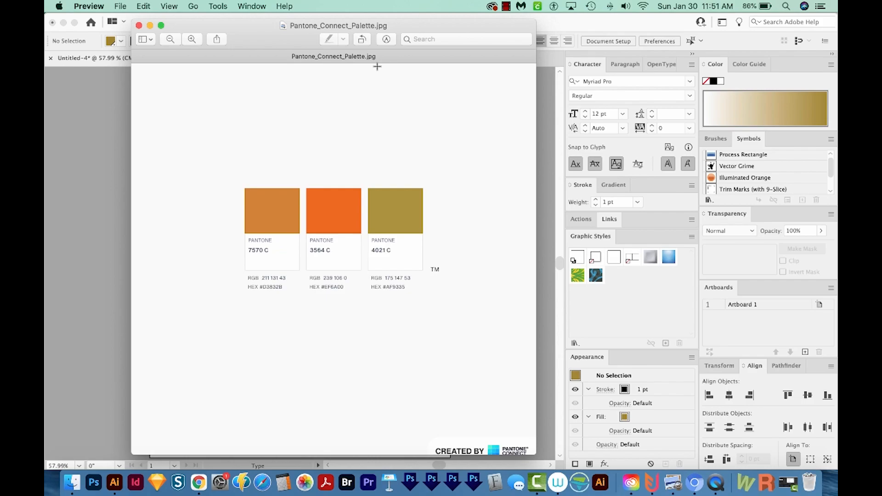
{"action": "mouse_move", "coordinate": [283, 299]}
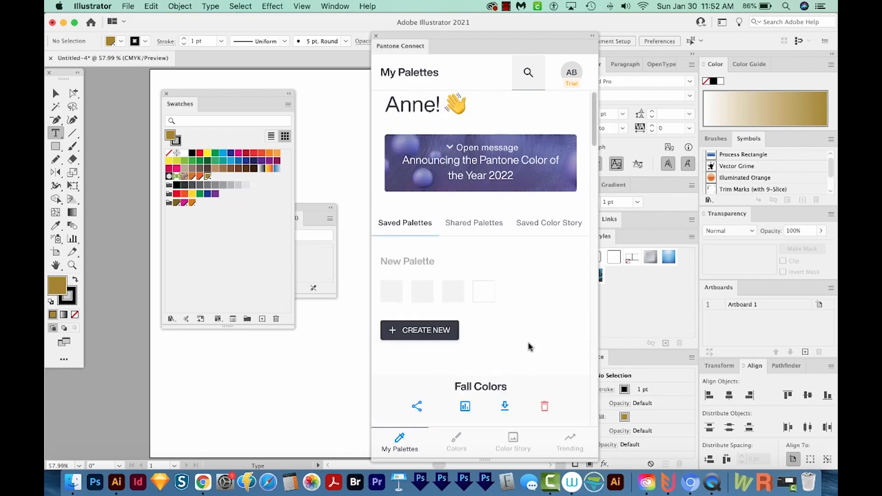
View the shared Untitled palette, then show the empty Saved Color Story tab
{"action": "left_click", "coordinate": [474, 223]}
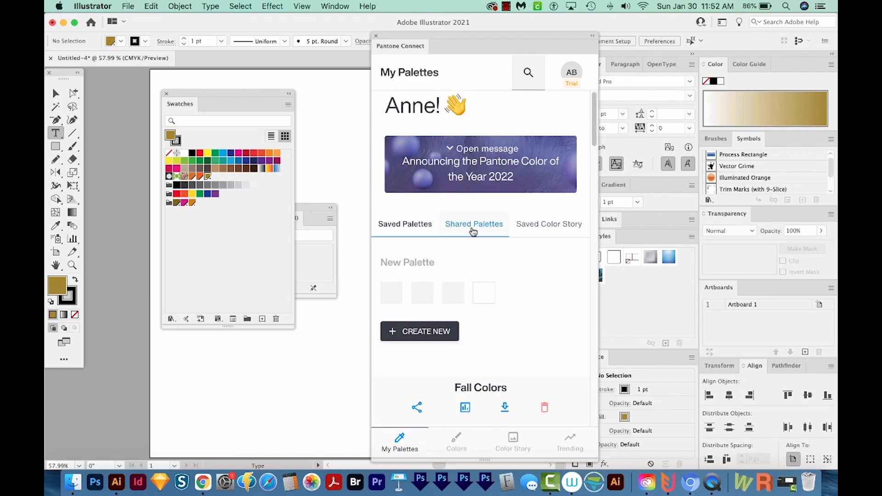
{"action": "left_click", "coordinate": [474, 224]}
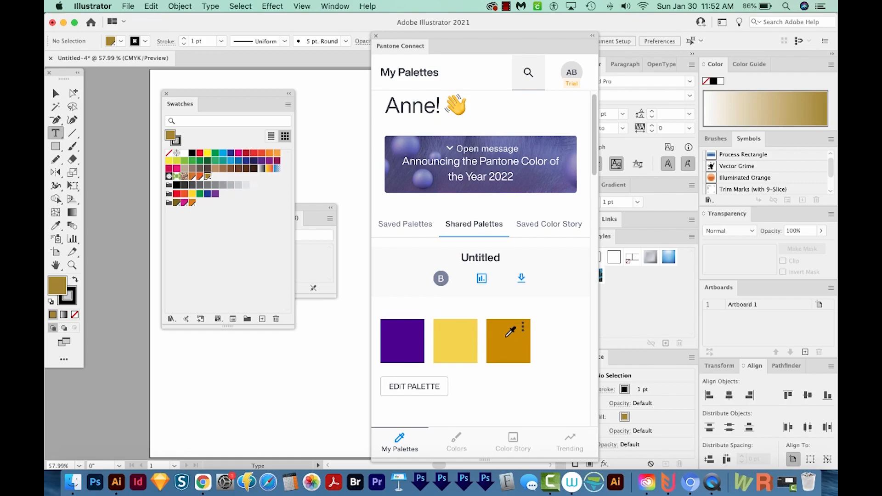
{"action": "mouse_move", "coordinate": [501, 279]}
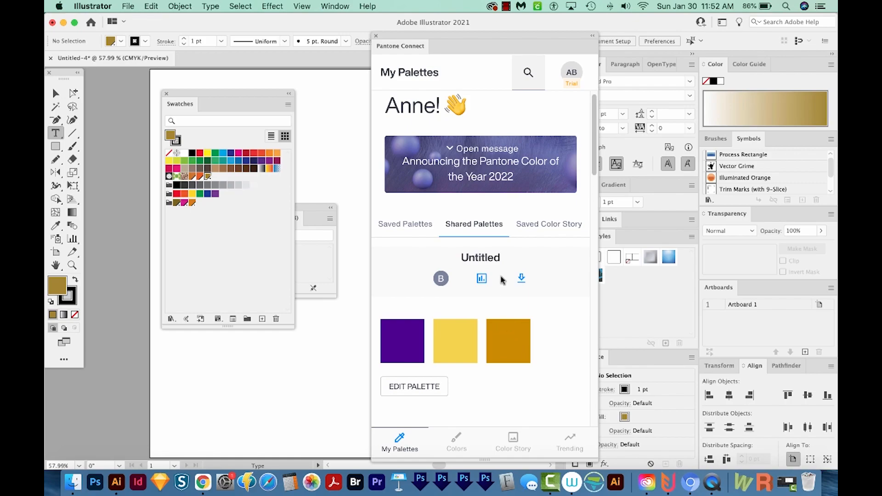
{"action": "left_click", "coordinate": [548, 224]}
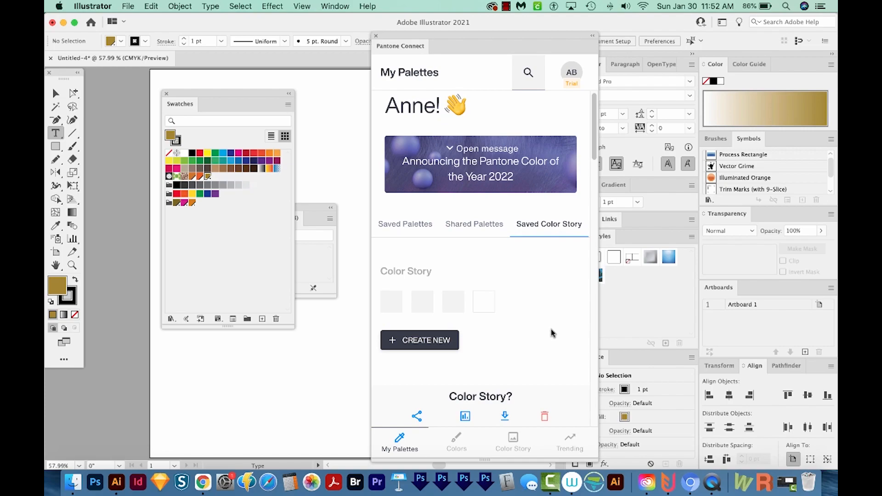
{"action": "mouse_move", "coordinate": [550, 233]}
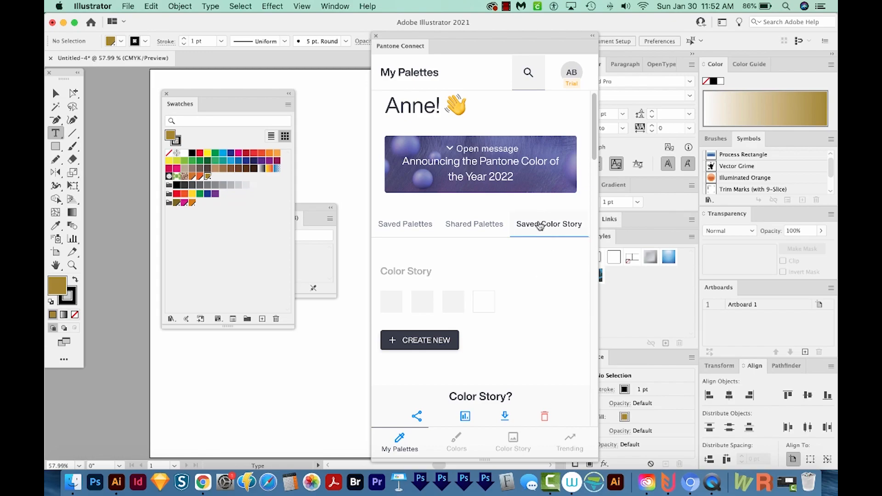
{"action": "left_click", "coordinate": [548, 224]}
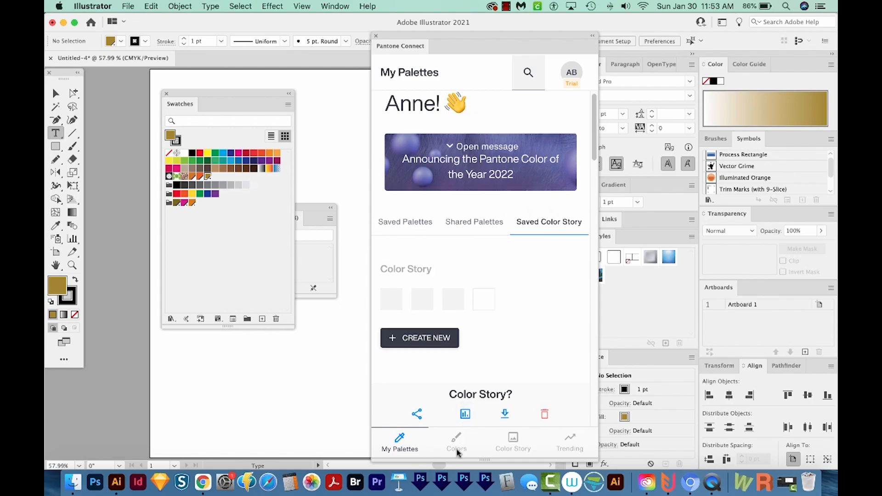
Upload the Sweet Heart bundle JPEG to Extract and add Pantone 1785 C to Fall Colors
{"action": "left_click", "coordinate": [456, 443]}
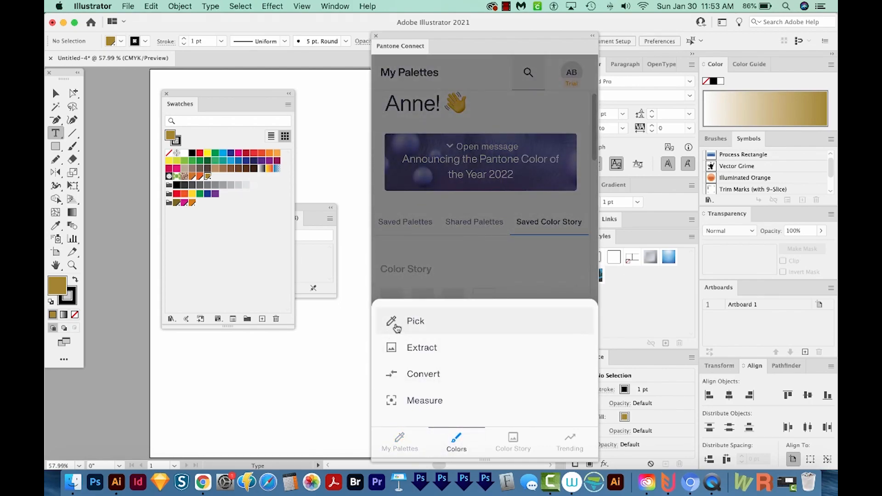
{"action": "mouse_move", "coordinate": [421, 347]}
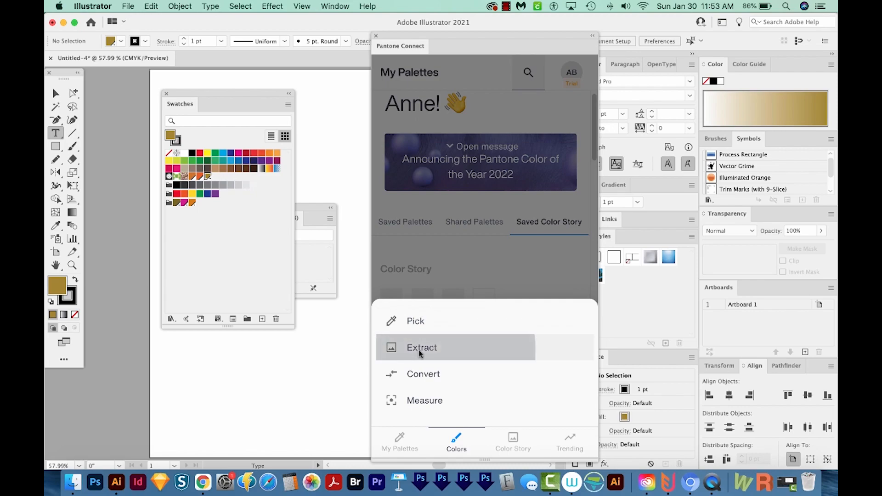
{"action": "left_click", "coordinate": [422, 347]}
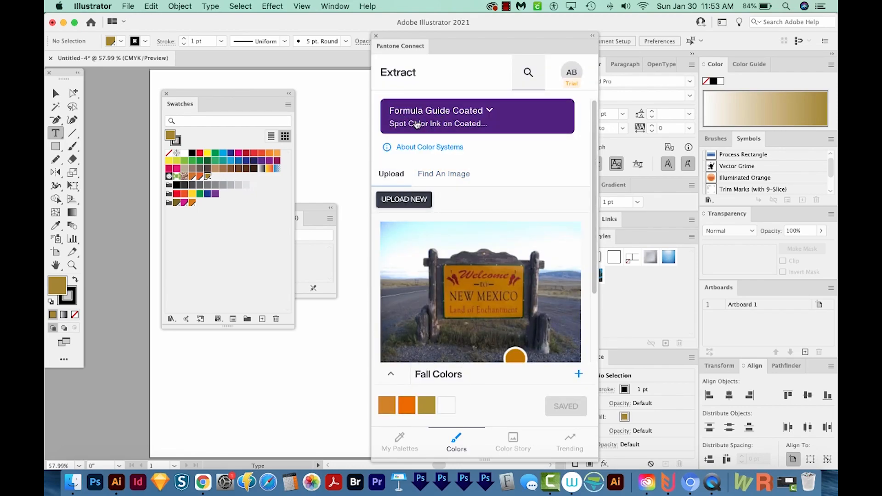
{"action": "left_click", "coordinate": [404, 199]}
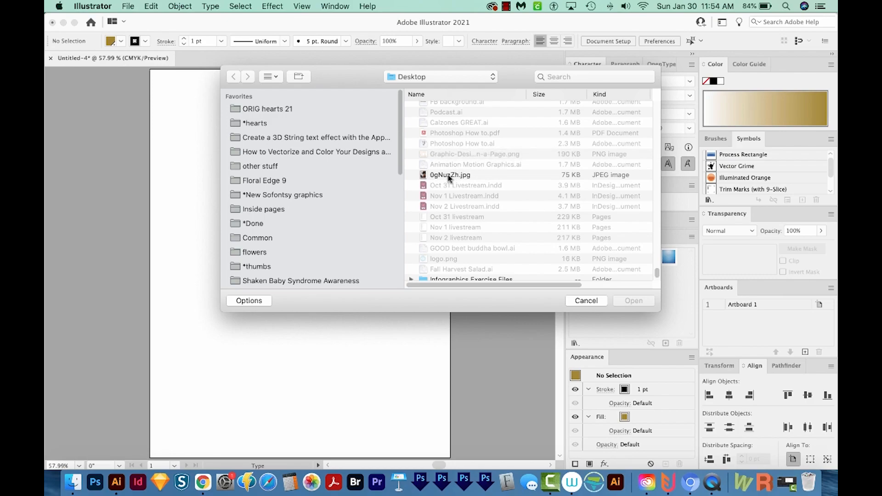
{"action": "left_click", "coordinate": [475, 257]}
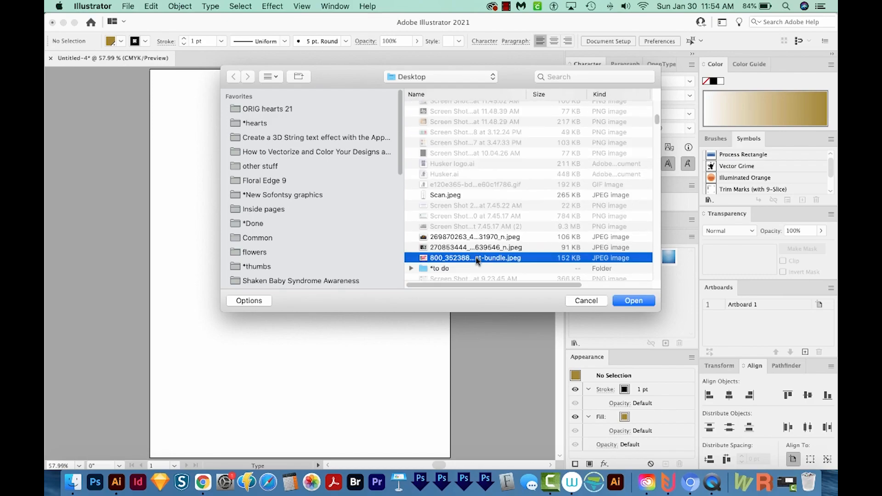
{"action": "left_click", "coordinate": [585, 300]}
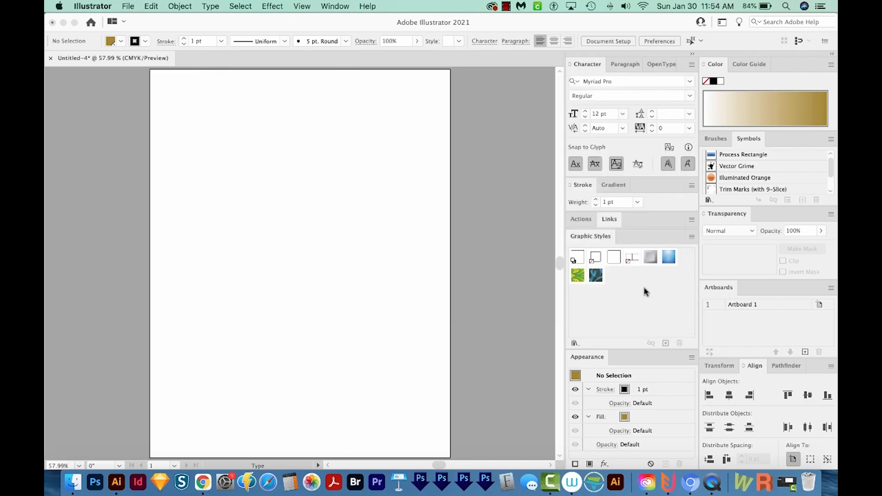
{"action": "mouse_move", "coordinate": [365, 232]}
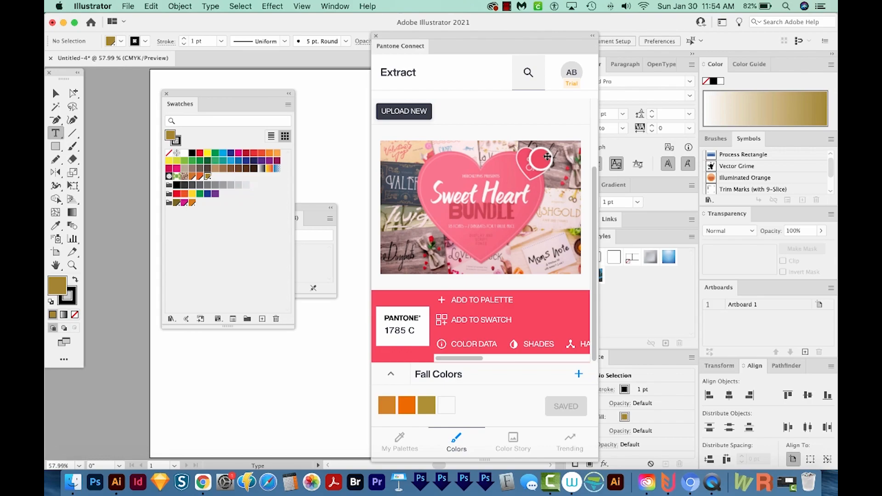
{"action": "mouse_move", "coordinate": [503, 212]}
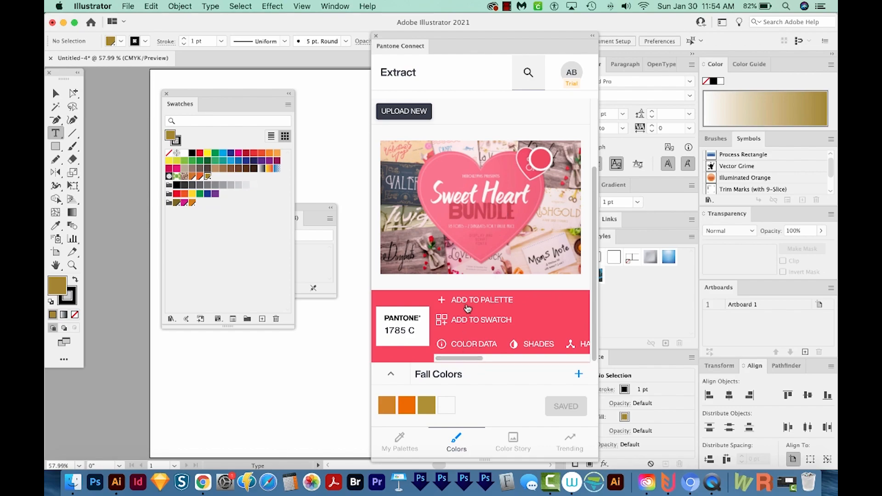
{"action": "mouse_move", "coordinate": [472, 304]}
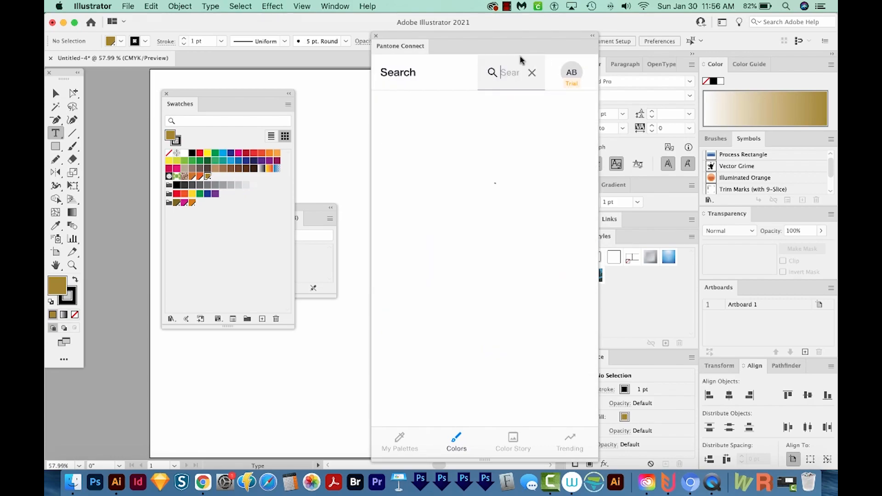
{"action": "type", "text": "1785"}
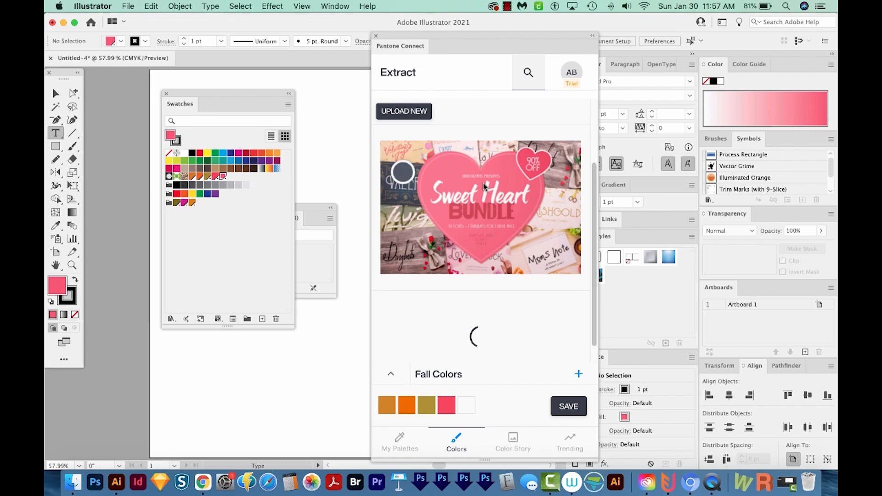
Show Convert briefly, then Measure and scroll through its How It Works steps
{"action": "left_click", "coordinate": [484, 186]}
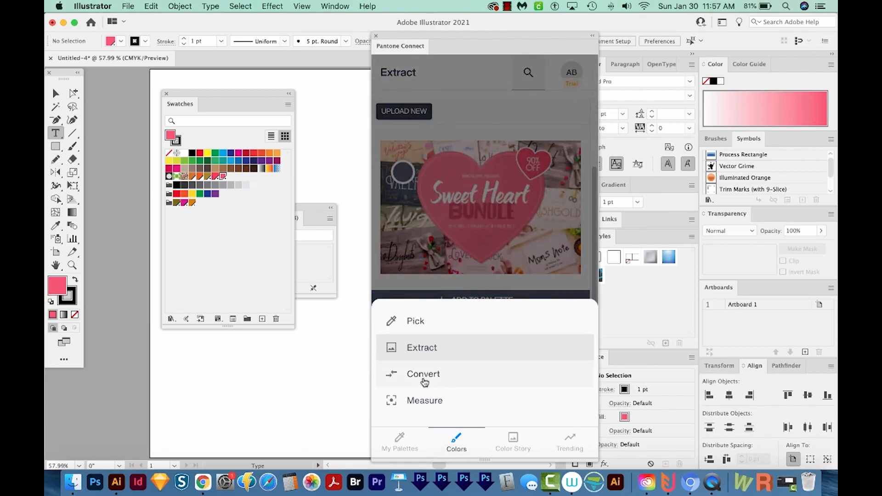
{"action": "left_click", "coordinate": [422, 373]}
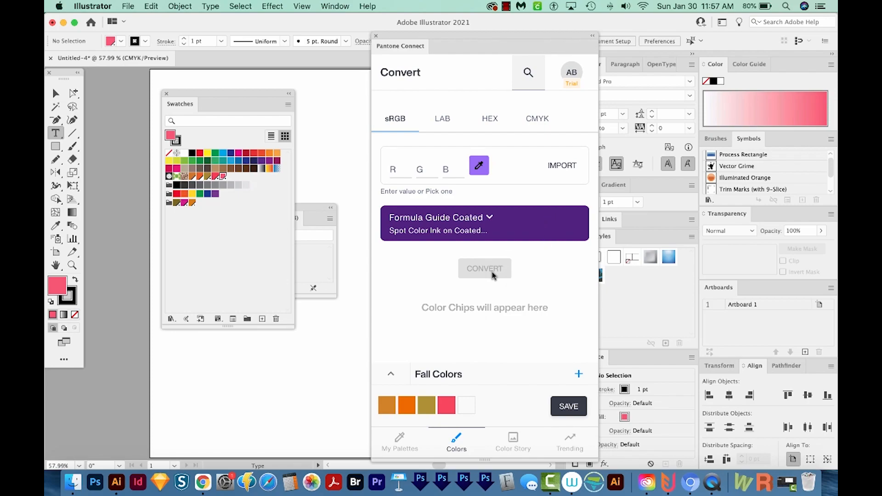
{"action": "left_click", "coordinate": [425, 399]}
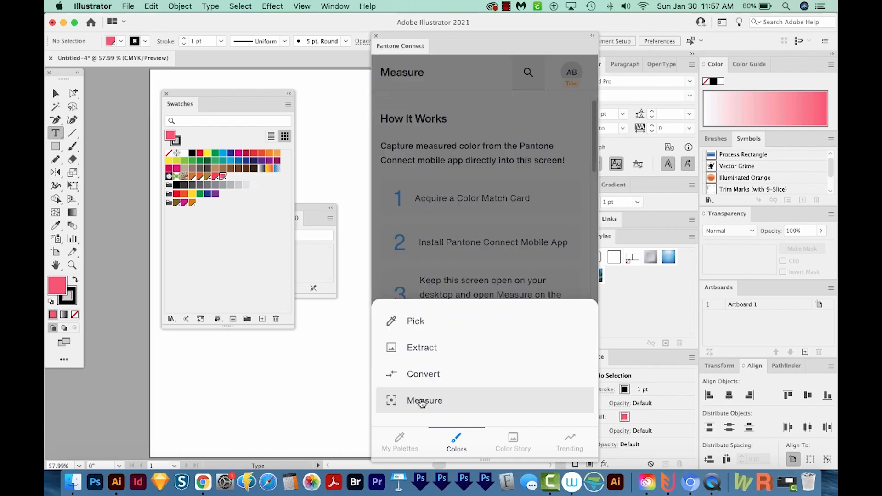
{"action": "left_click", "coordinate": [424, 401]}
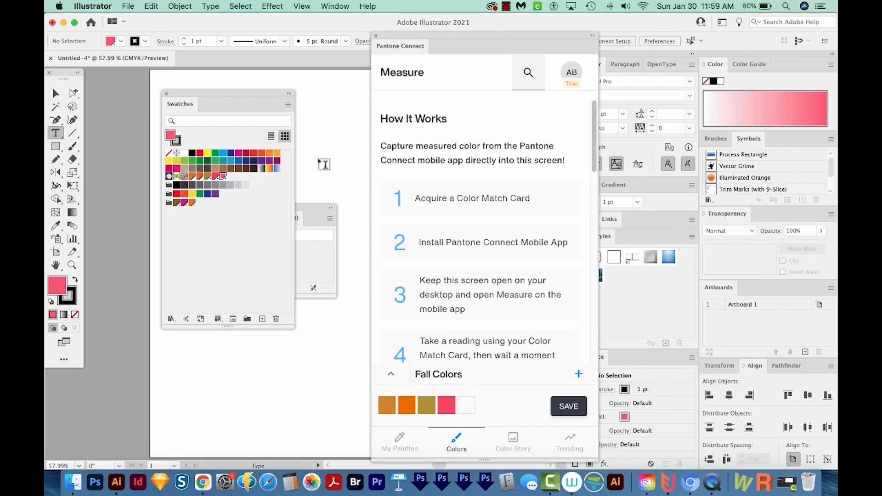
{"action": "mouse_move", "coordinate": [521, 180]}
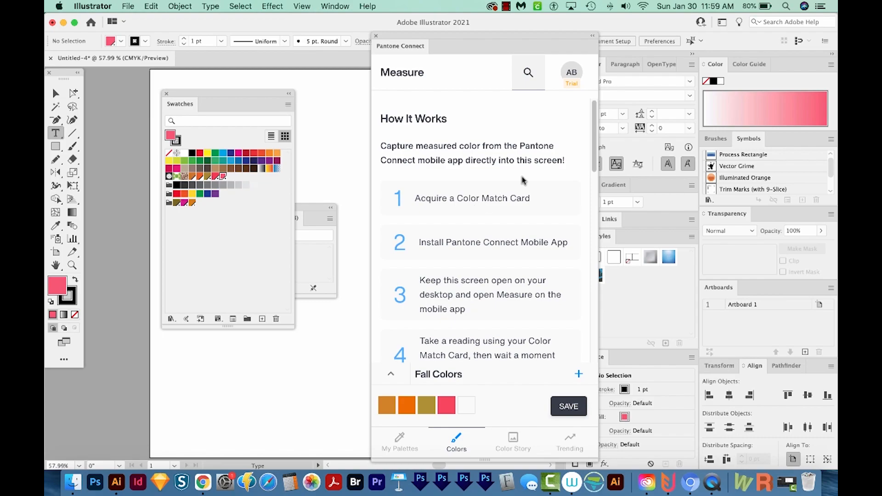
{"action": "scroll", "scroll_direction": "down", "scroll_amount": 3}
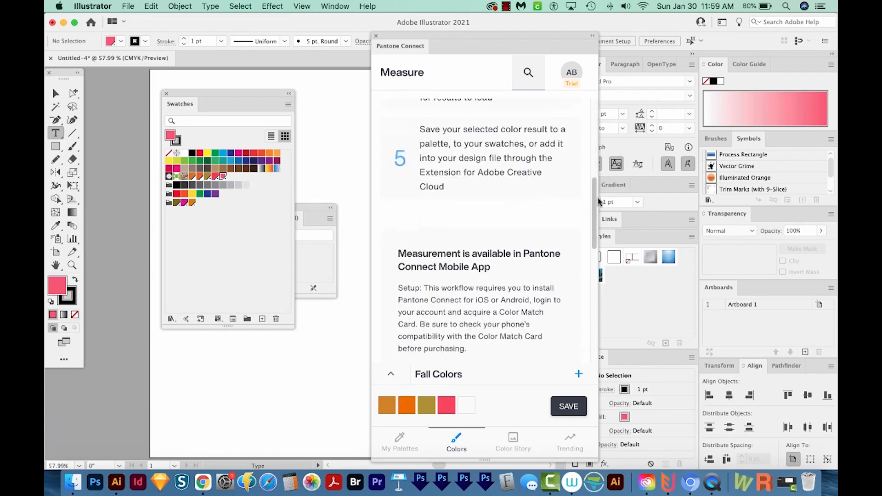
{"action": "scroll", "scroll_direction": "down", "scroll_amount": 3}
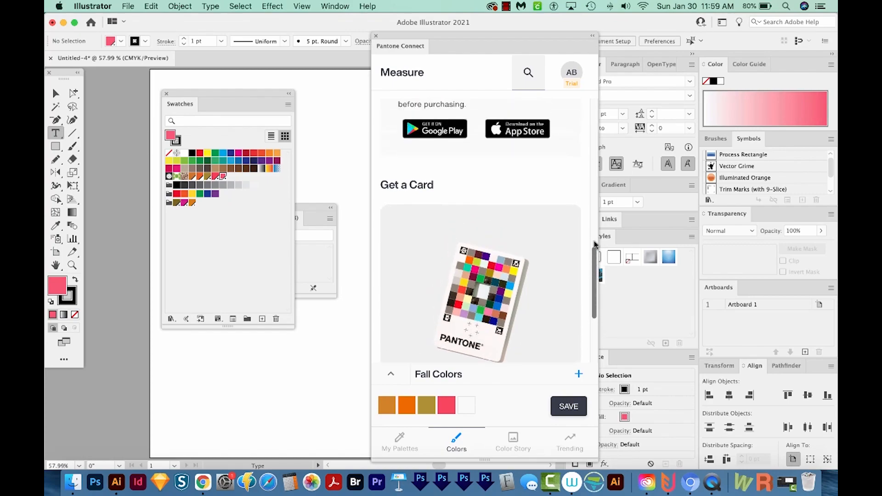
{"action": "scroll", "scroll_direction": "down", "scroll_amount": 3}
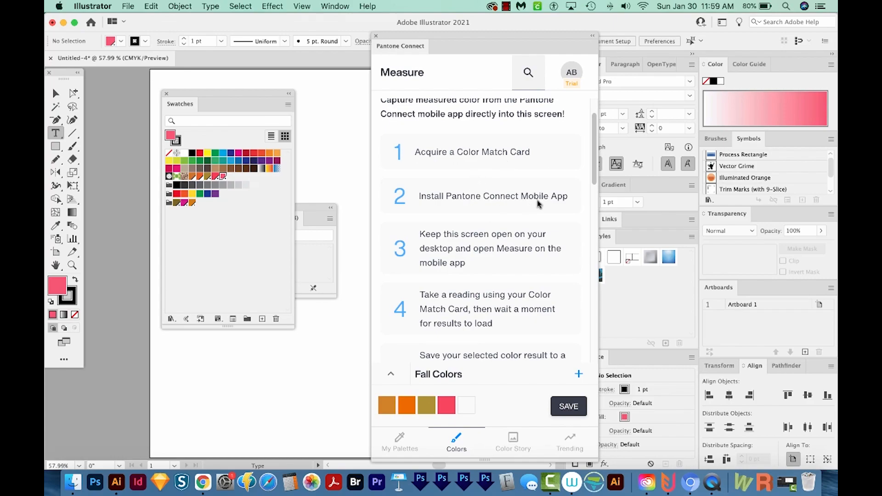
{"action": "mouse_move", "coordinate": [457, 437]}
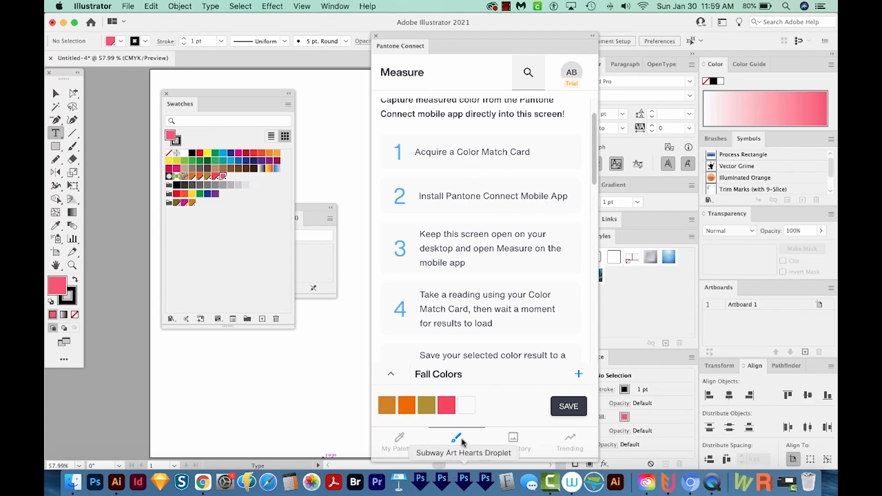
Start a three-image Color Story and upload the New Mexico sign photo into the first slot
{"action": "left_click", "coordinate": [512, 441]}
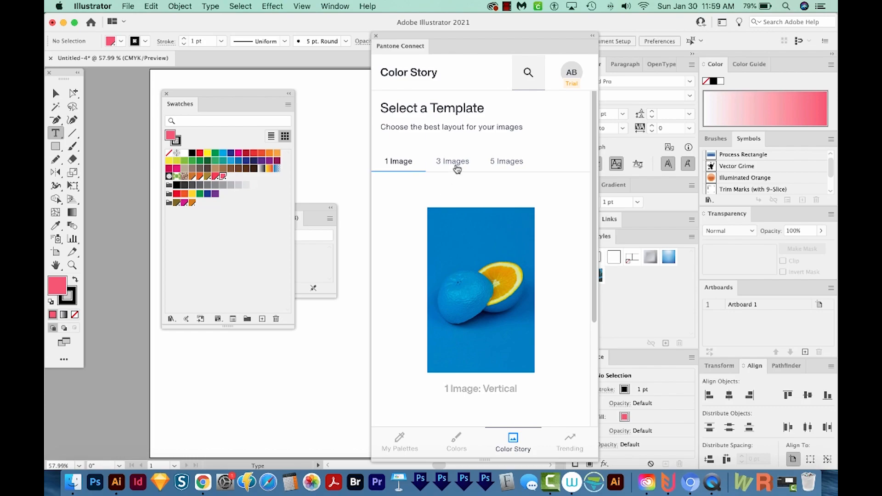
{"action": "left_click", "coordinate": [452, 162]}
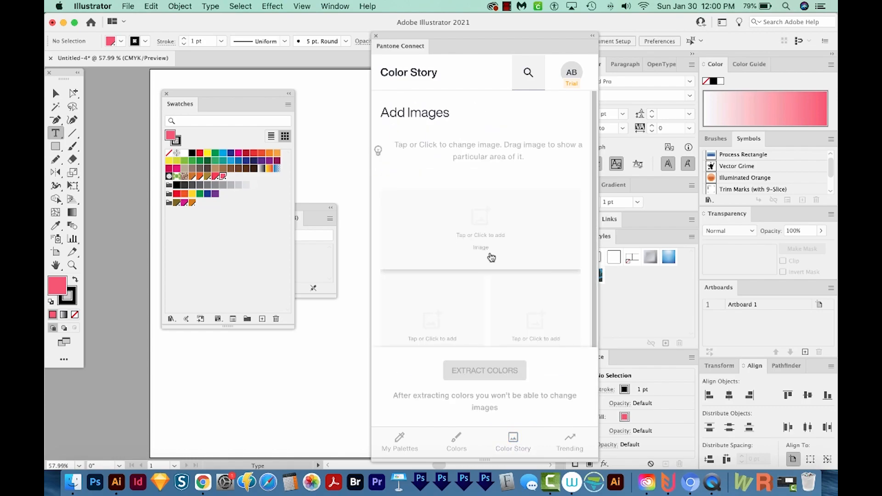
{"action": "left_click", "coordinate": [481, 230]}
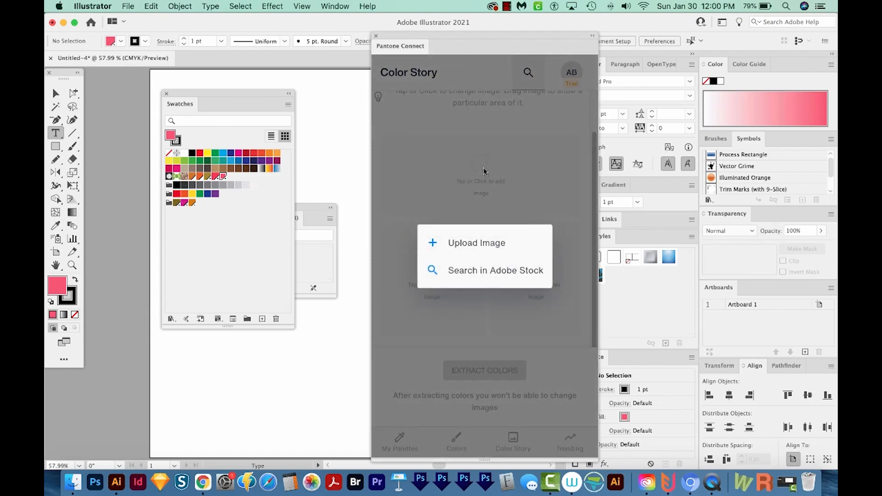
{"action": "left_click", "coordinate": [476, 242]}
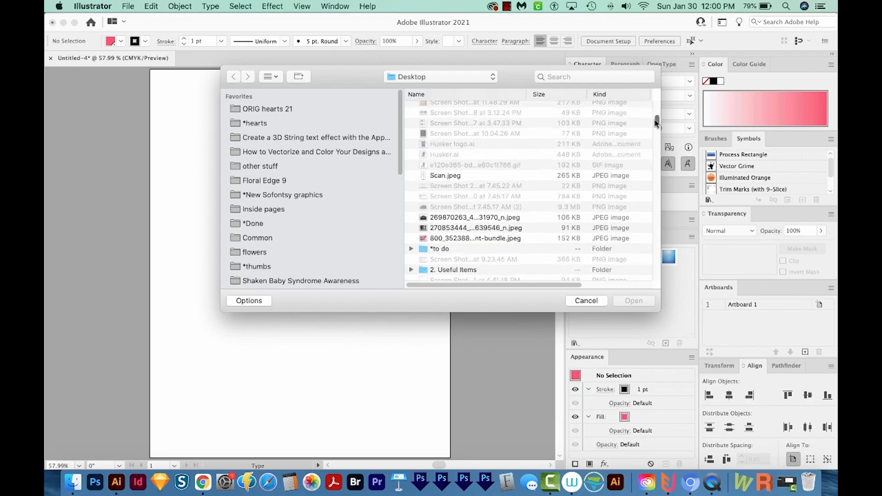
{"action": "scroll", "scroll_direction": "down", "scroll_amount": 3}
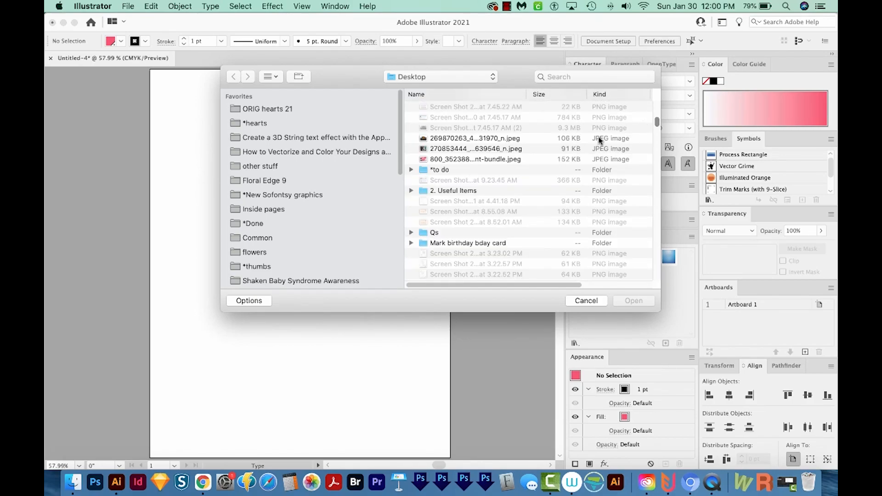
{"action": "left_click", "coordinate": [475, 138]}
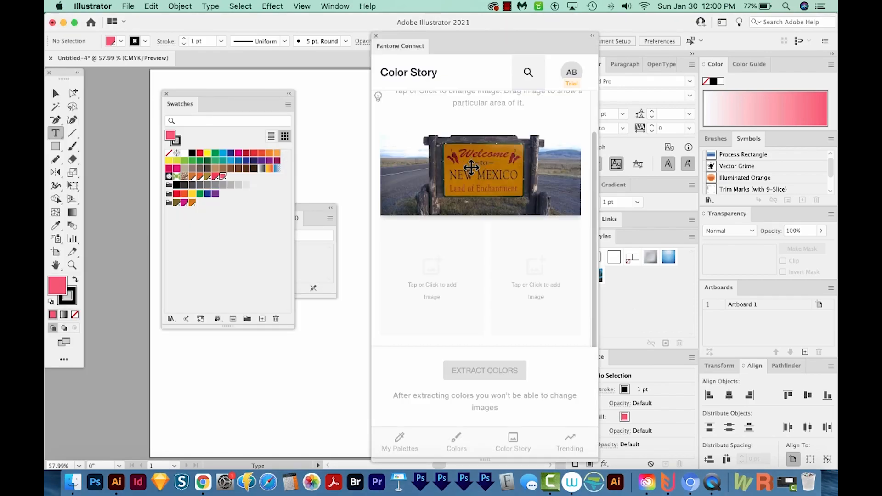
Add the photo collage to the second slot and begin filling the third slot
{"action": "left_click", "coordinate": [480, 175]}
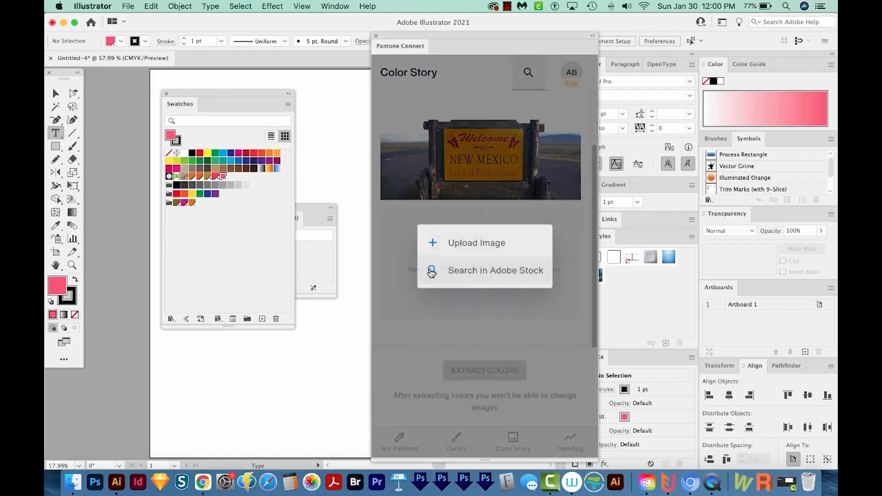
{"action": "left_click", "coordinate": [476, 243]}
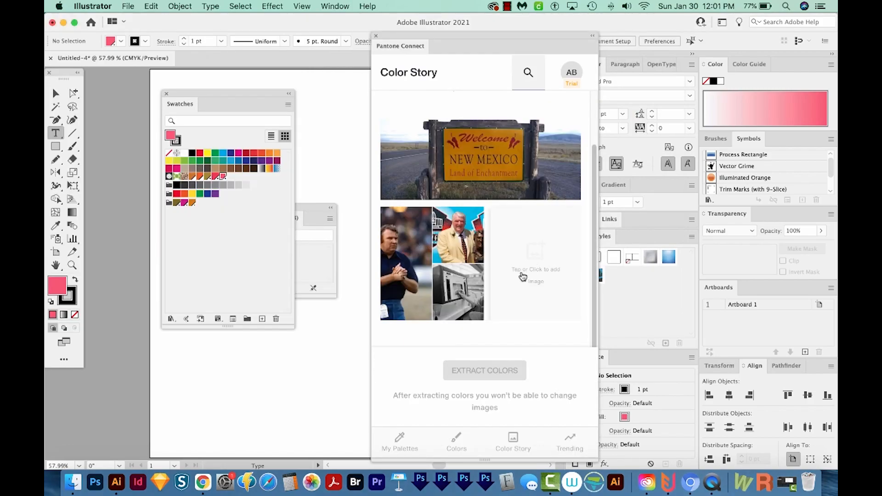
{"action": "left_click", "coordinate": [534, 276]}
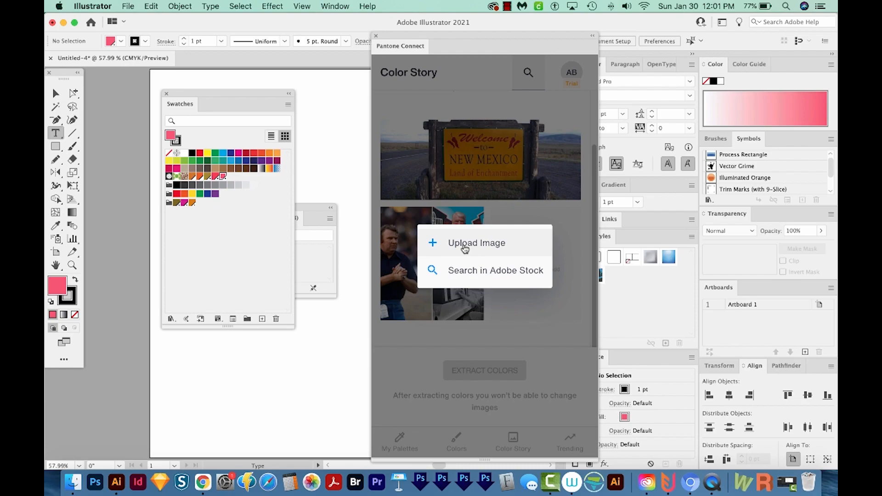
{"action": "mouse_move", "coordinate": [461, 248]}
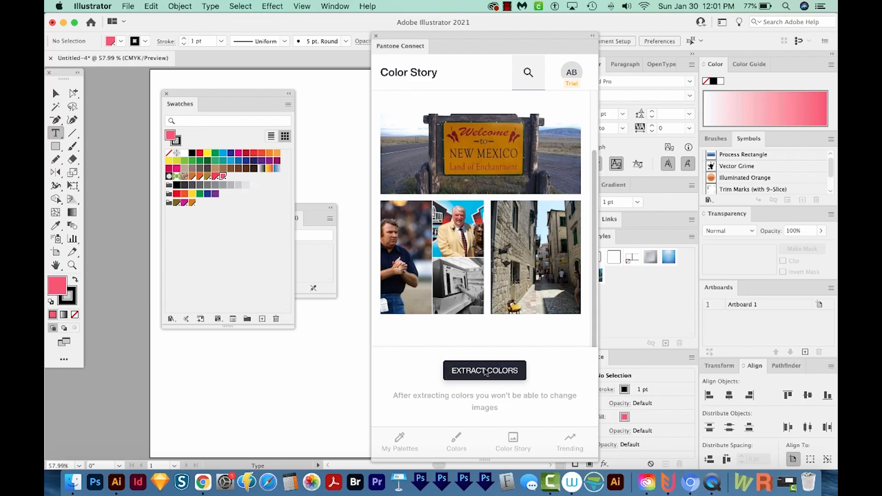
Extract five colours from the story images and save them as 'Color Story Palette'
{"action": "left_click", "coordinate": [484, 370]}
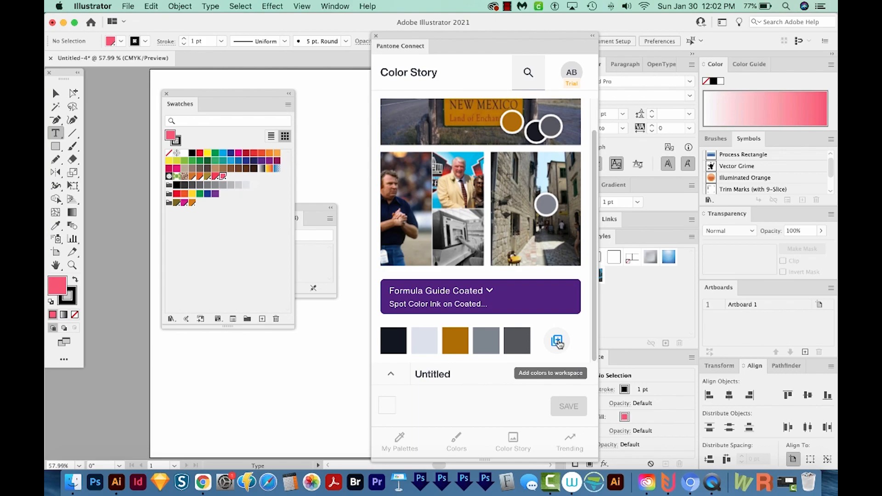
{"action": "left_click", "coordinate": [557, 341]}
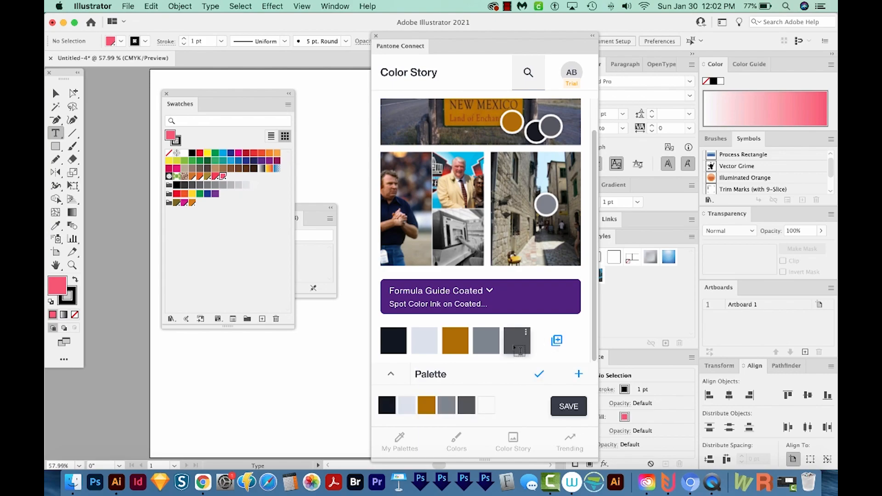
{"action": "type", "text": "Color Store"}
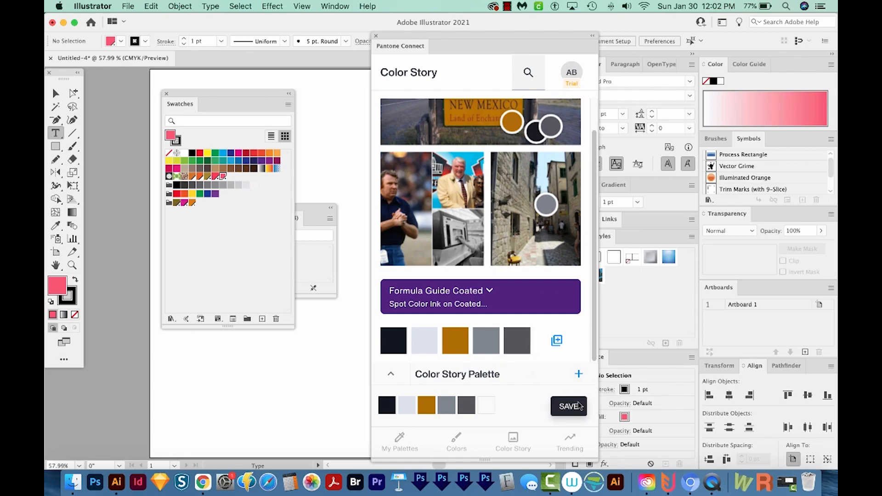
{"action": "left_click", "coordinate": [568, 406]}
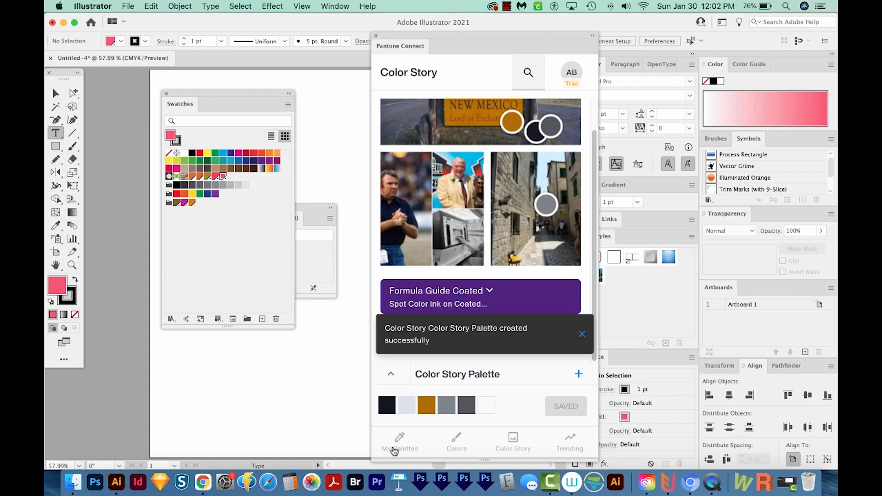
Add Pantone Black 6 C from the saved Color Story palette to the document swatches
{"action": "left_click", "coordinate": [400, 443]}
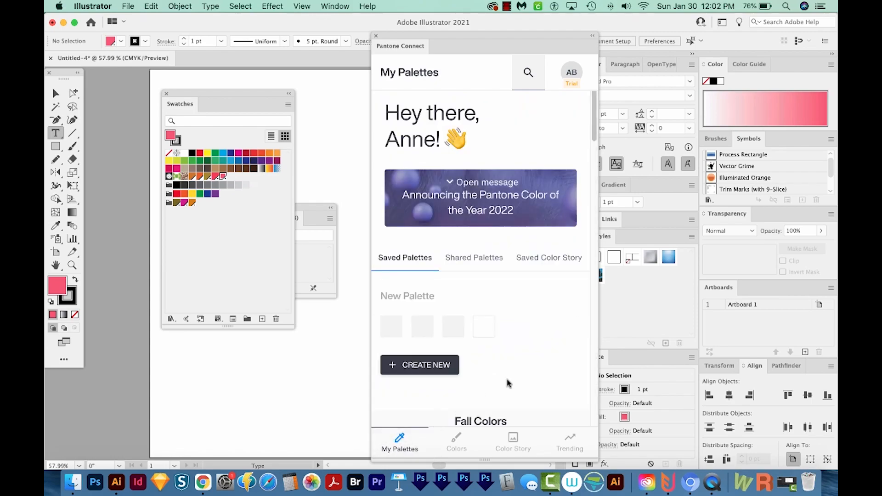
{"action": "left_click", "coordinate": [547, 257]}
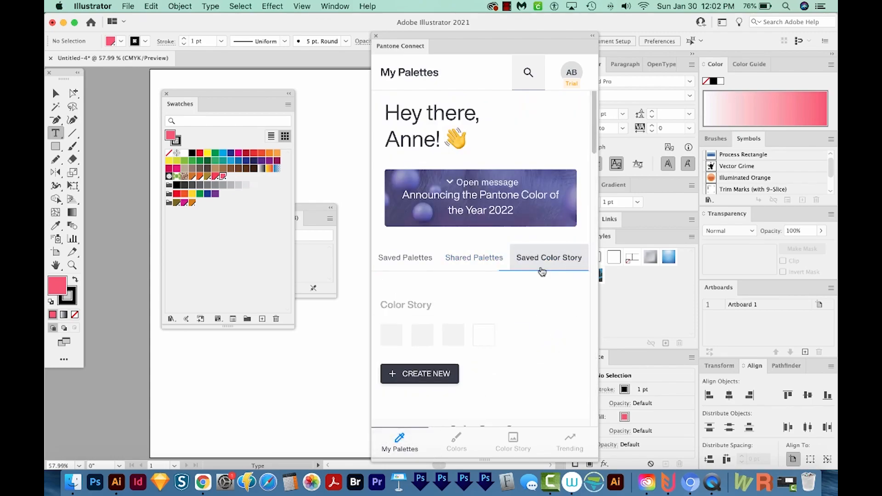
{"action": "left_click", "coordinate": [548, 257]}
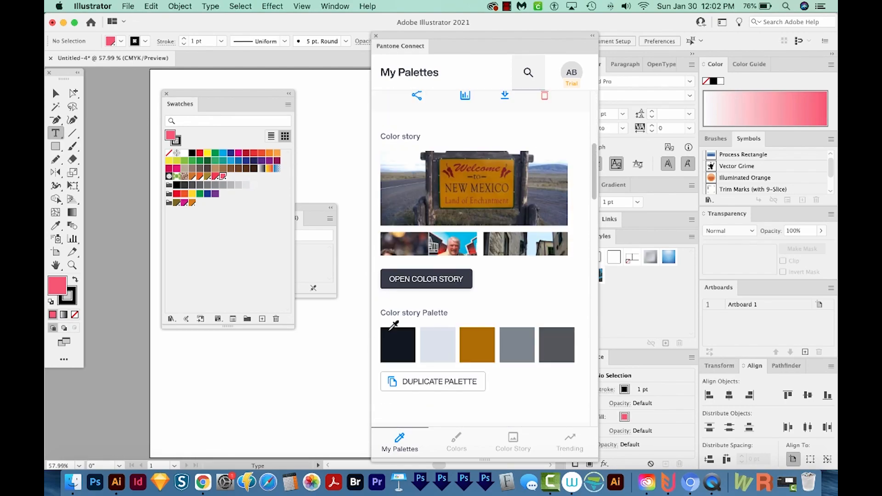
{"action": "scroll", "scroll_direction": "down", "scroll_amount": 3}
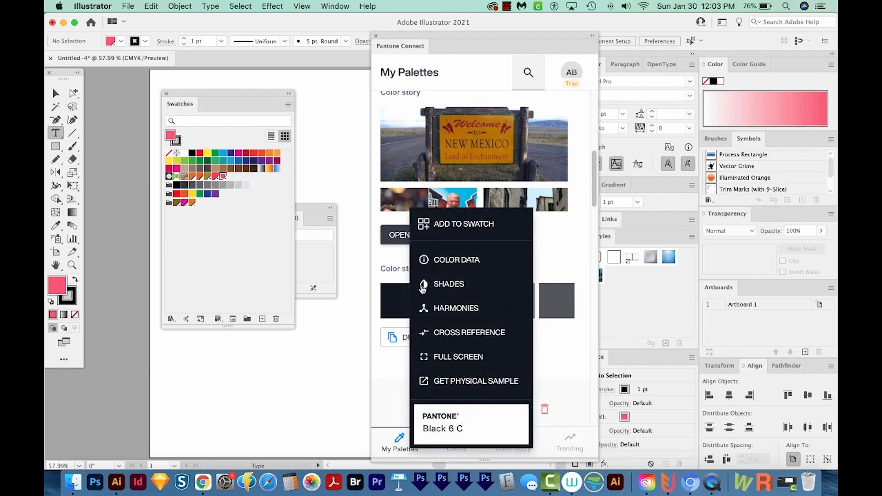
{"action": "left_click", "coordinate": [389, 221]}
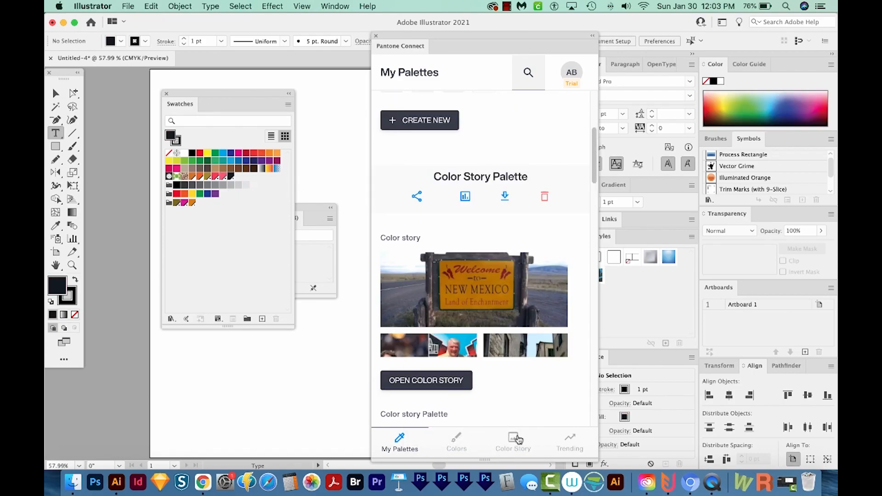
Browse the three-image Color Story layout templates, then return to the saved color stories
{"action": "left_click", "coordinate": [513, 442]}
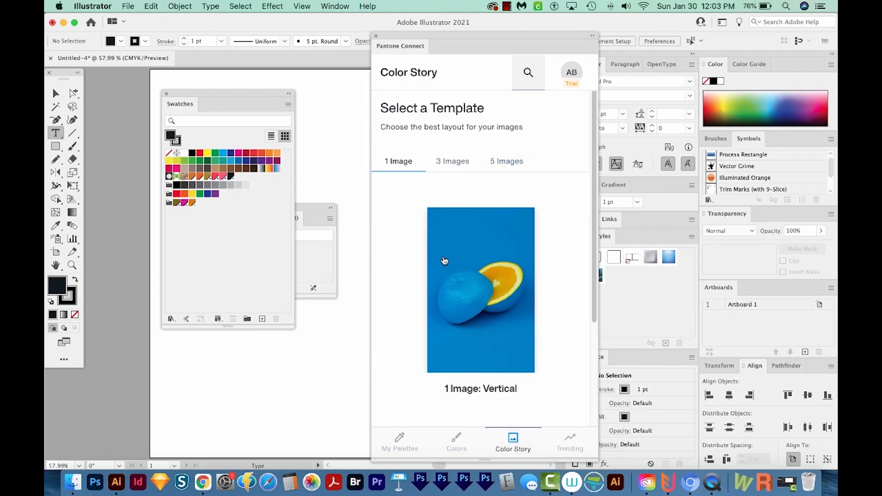
{"action": "left_click", "coordinate": [452, 160]}
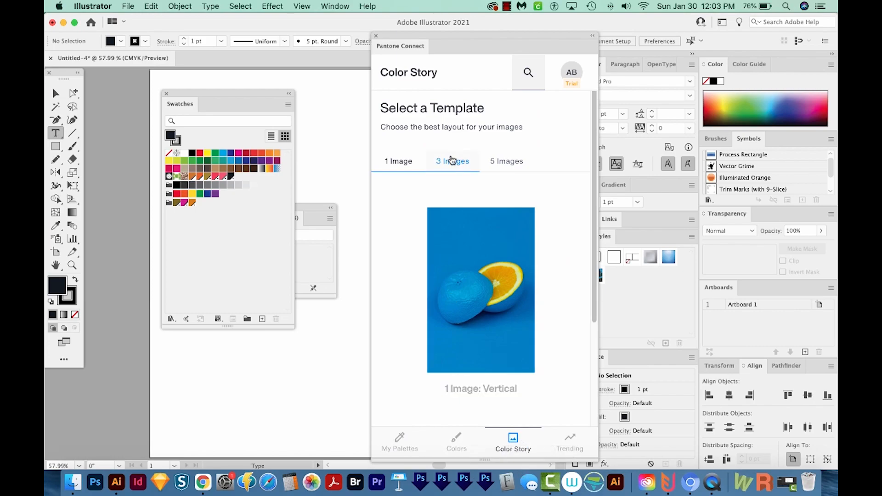
{"action": "left_click", "coordinate": [452, 160]}
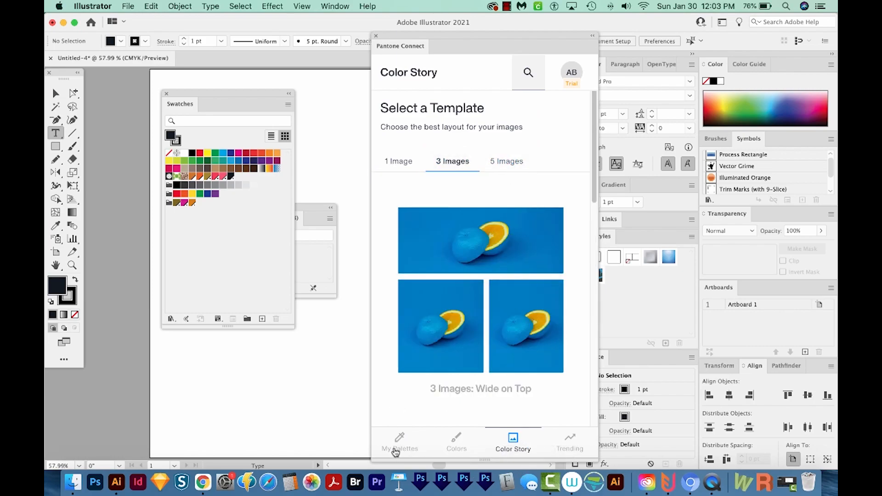
{"action": "left_click", "coordinate": [400, 440]}
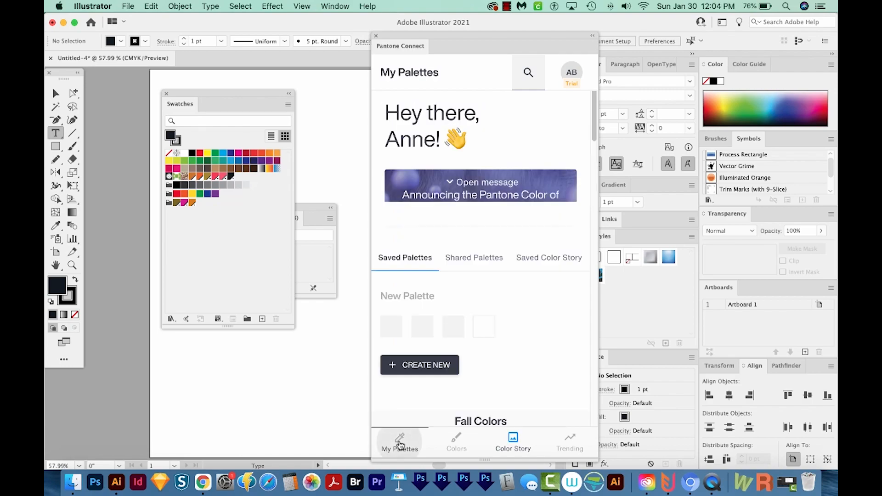
{"action": "left_click", "coordinate": [547, 257]}
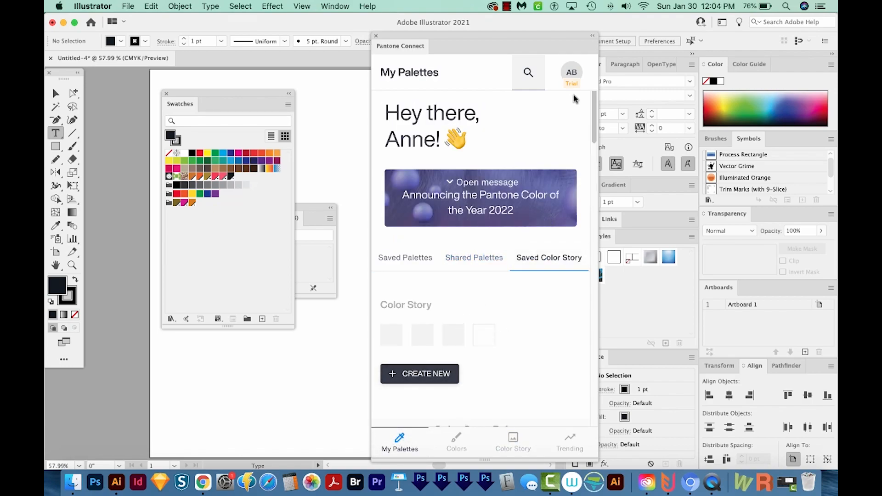
Browse the Pantone Color of the Year 2022 listing in the Trending section
{"action": "left_click", "coordinate": [512, 442]}
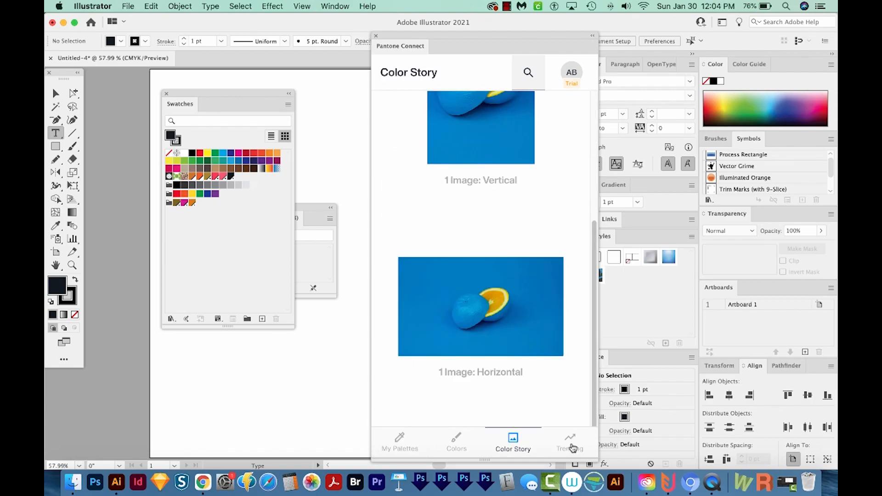
{"action": "left_click", "coordinate": [569, 442]}
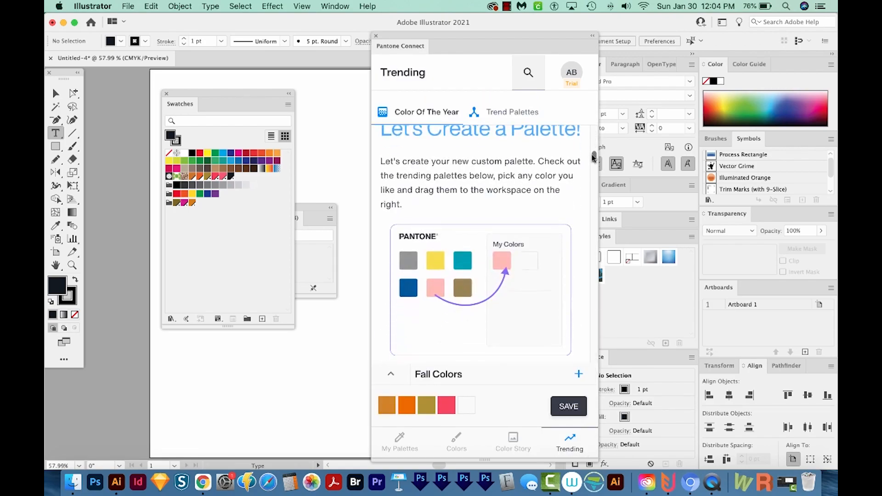
{"action": "scroll", "scroll_direction": "down", "scroll_amount": 3}
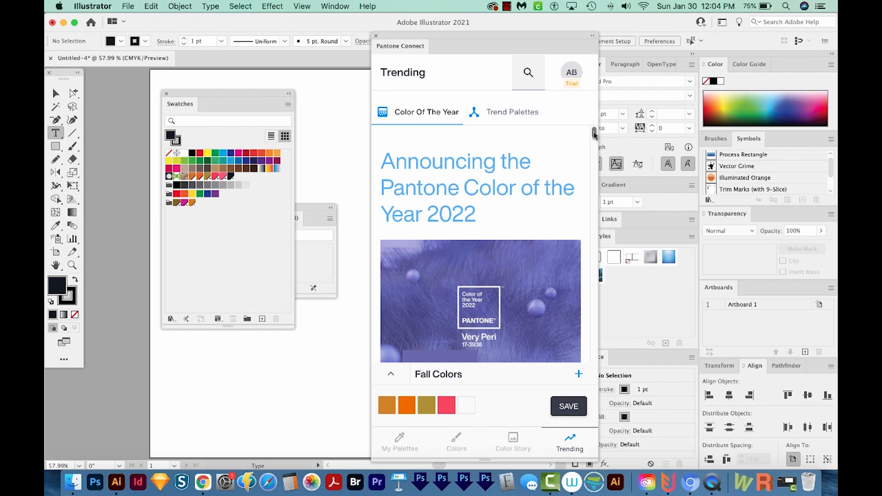
{"action": "scroll", "scroll_direction": "down", "scroll_amount": 3}
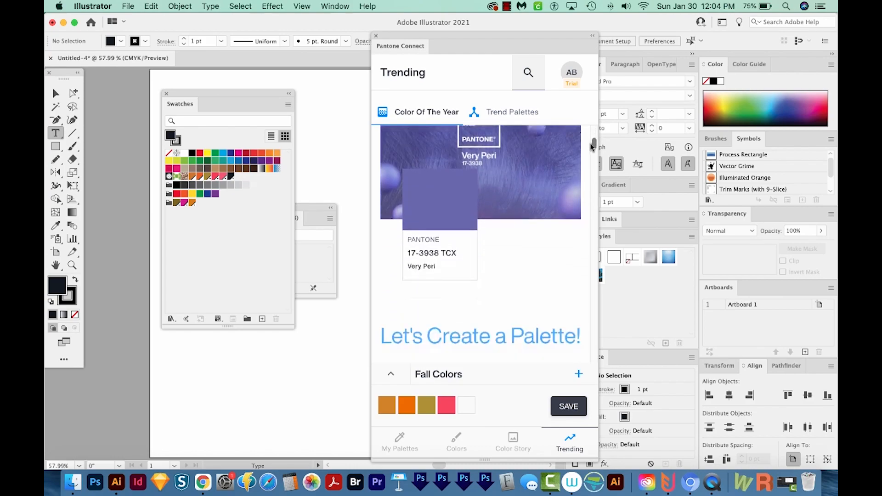
{"action": "scroll", "scroll_direction": "down", "scroll_amount": 3}
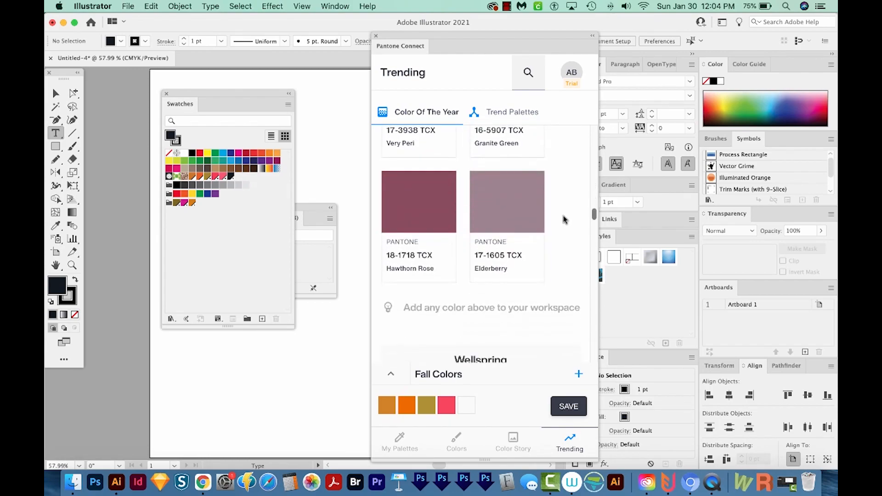
Browse the fashion week Trend Palettes, then bring up the Pantone Pick colour grid
{"action": "left_click", "coordinate": [512, 113]}
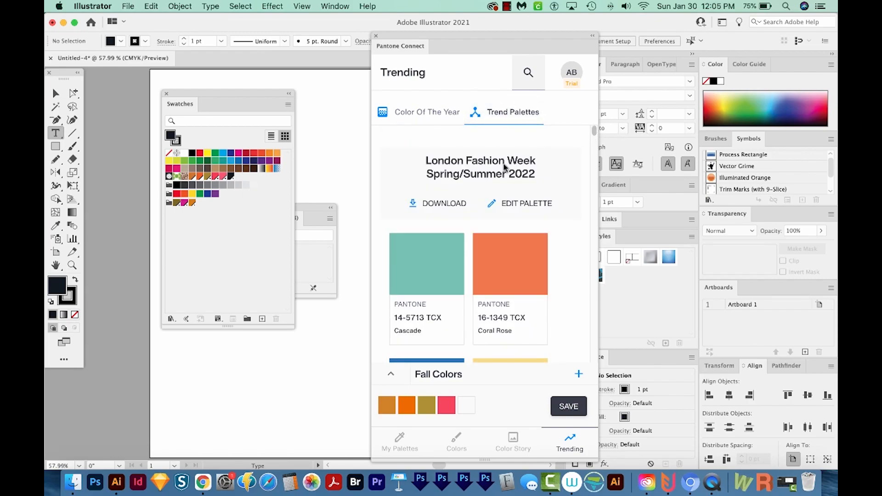
{"action": "scroll", "scroll_direction": "down", "scroll_amount": 3}
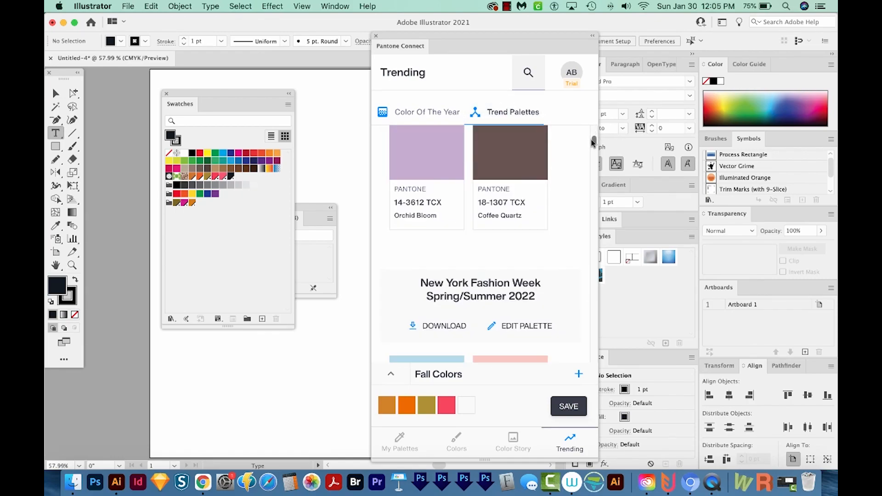
{"action": "scroll", "scroll_direction": "down", "scroll_amount": 3}
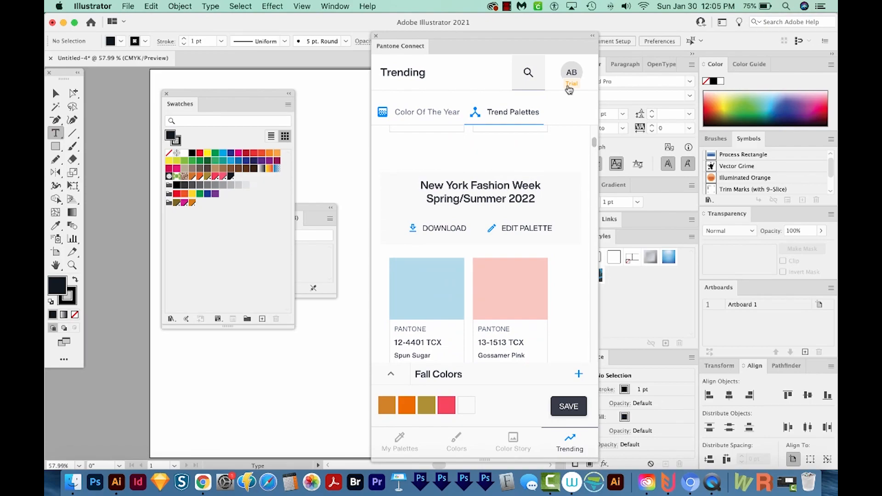
{"action": "mouse_move", "coordinate": [633, 132]}
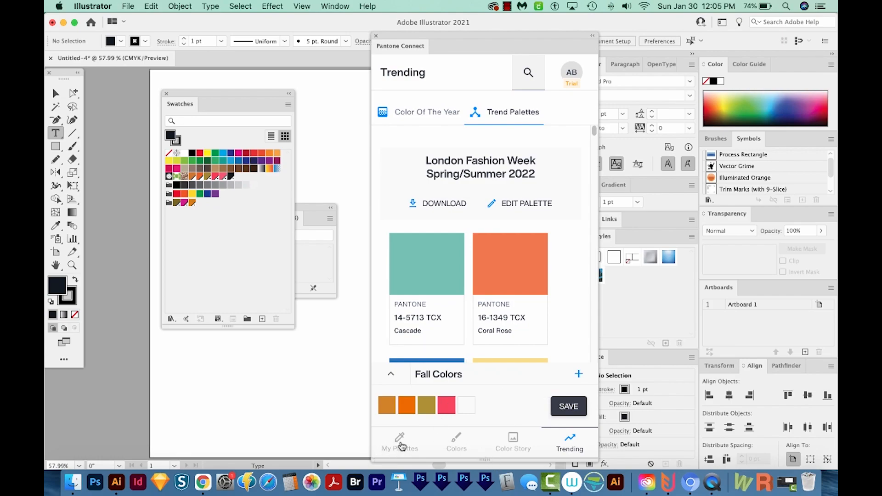
{"action": "left_click", "coordinate": [457, 442]}
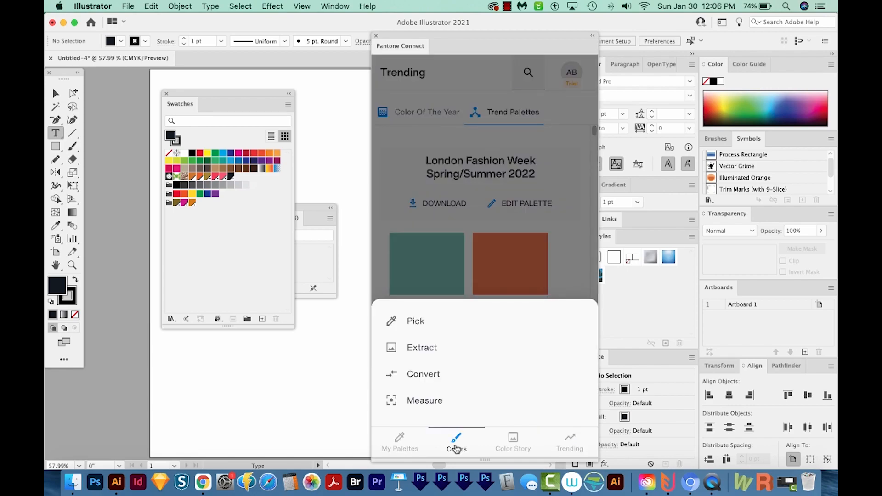
{"action": "left_click", "coordinate": [415, 320]}
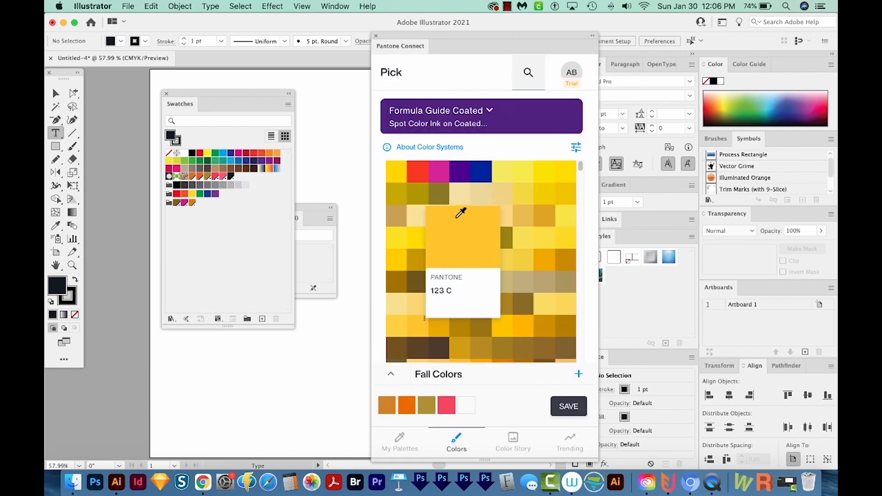